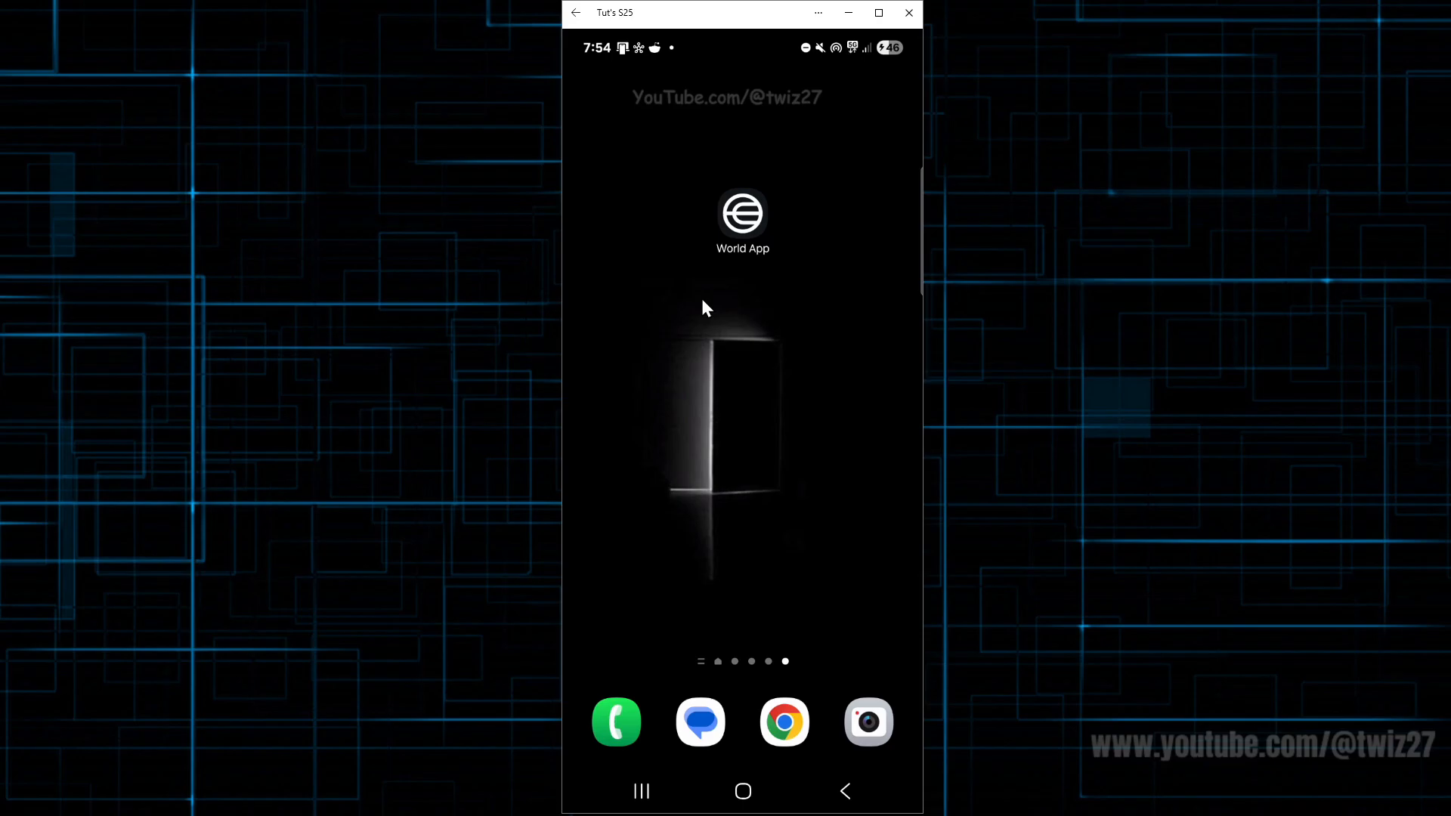
mouse_move(712, 359)
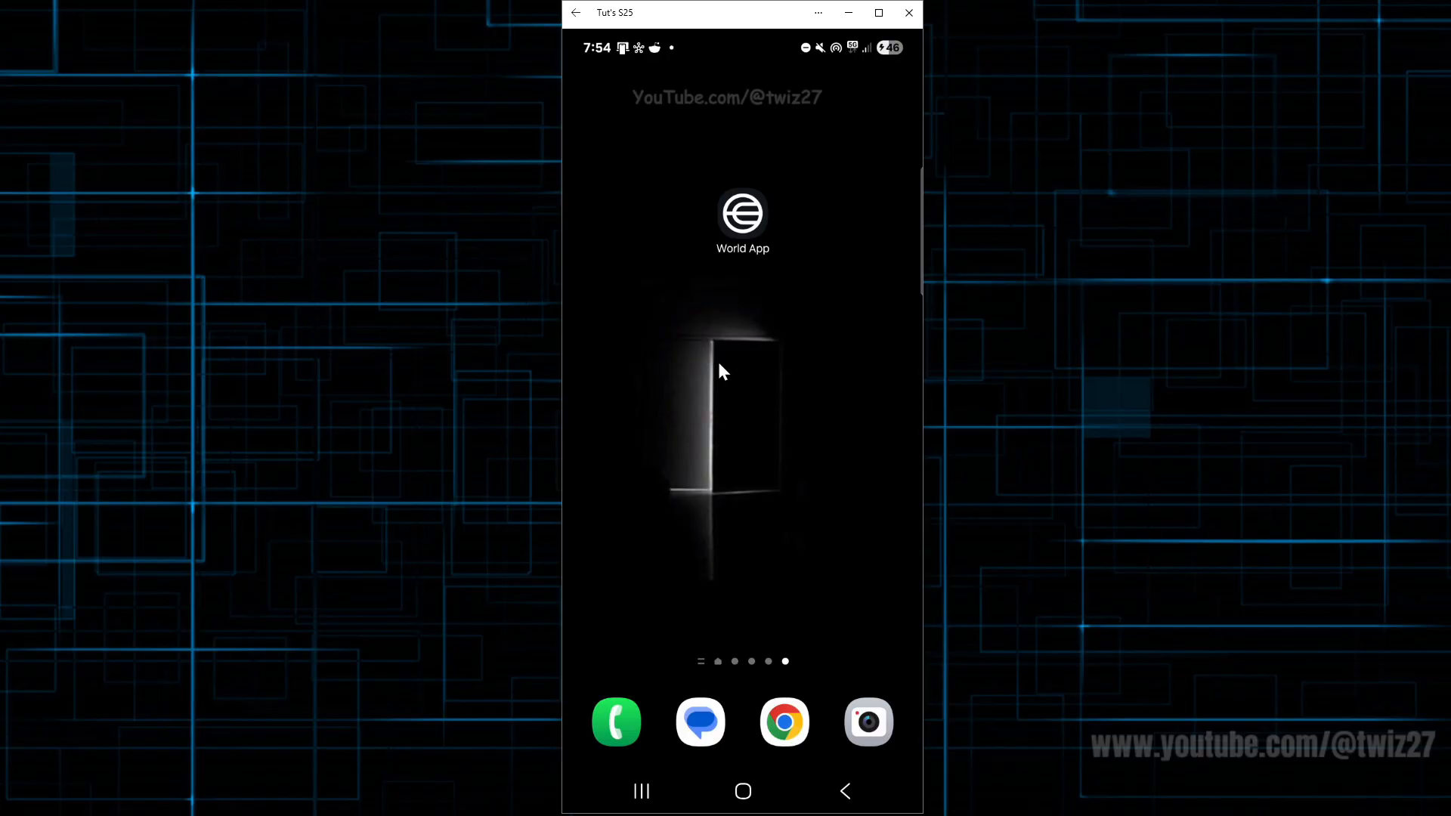
mouse_move(731, 332)
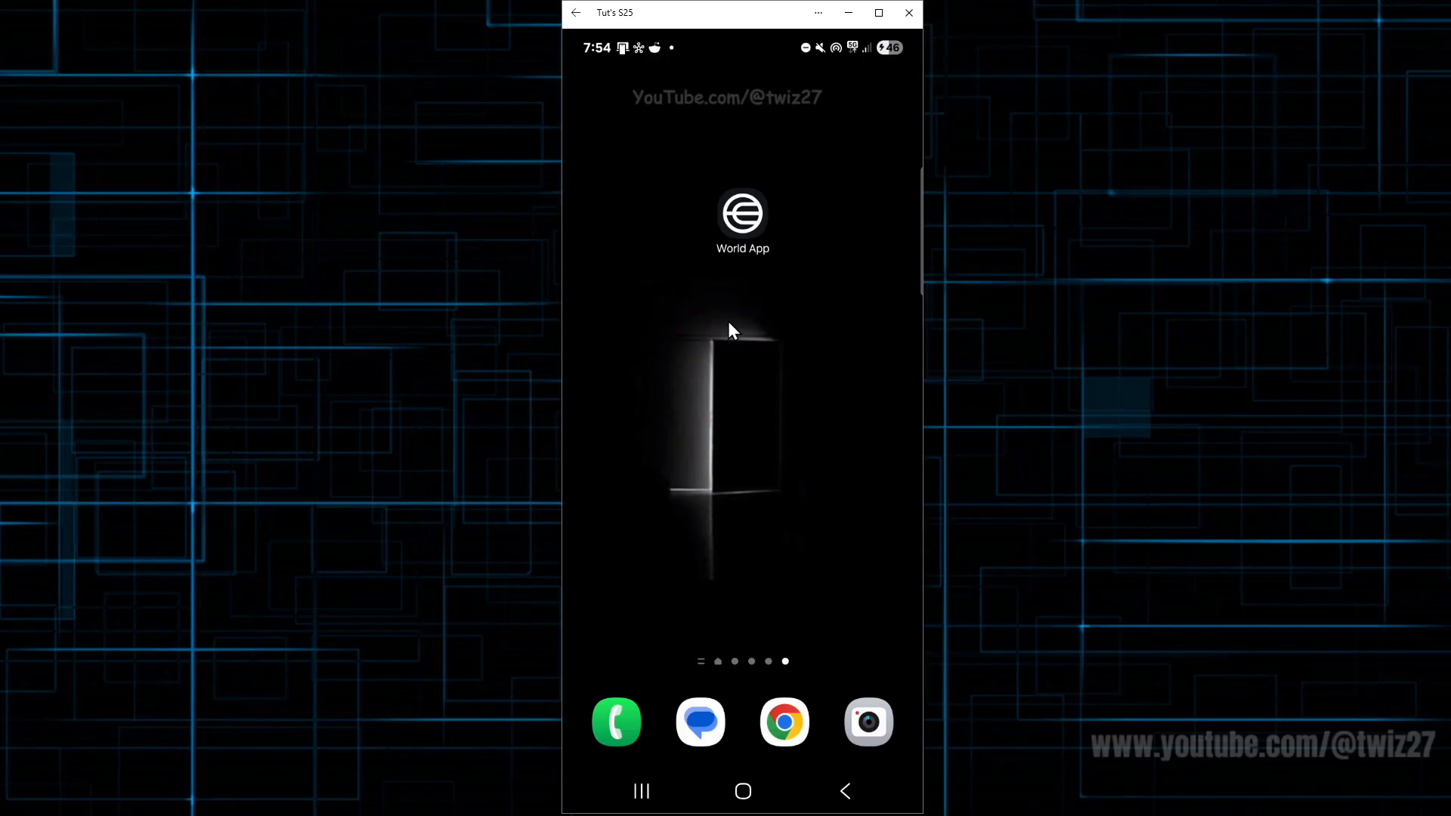
mouse_move(728, 357)
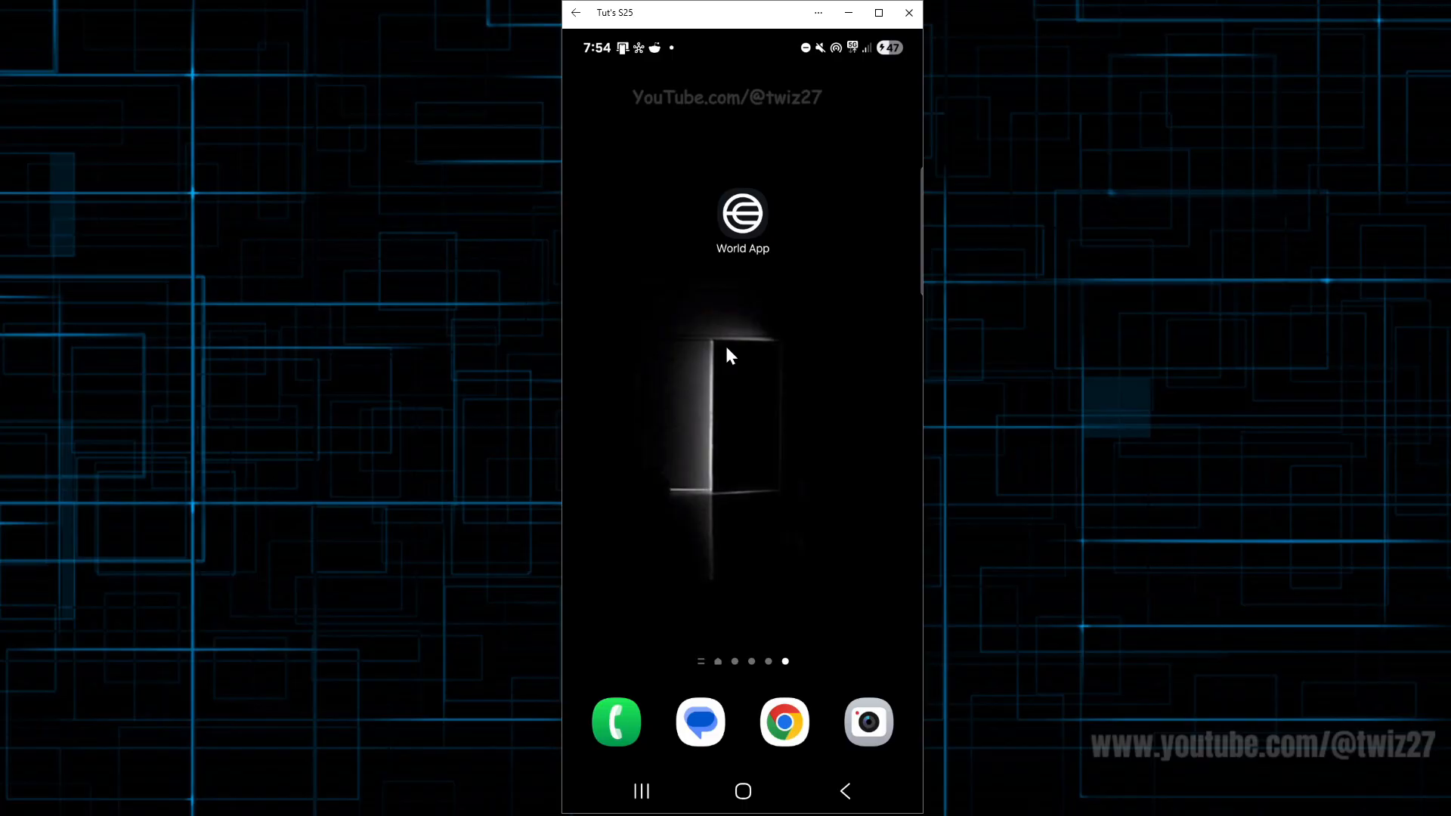
mouse_move(731, 360)
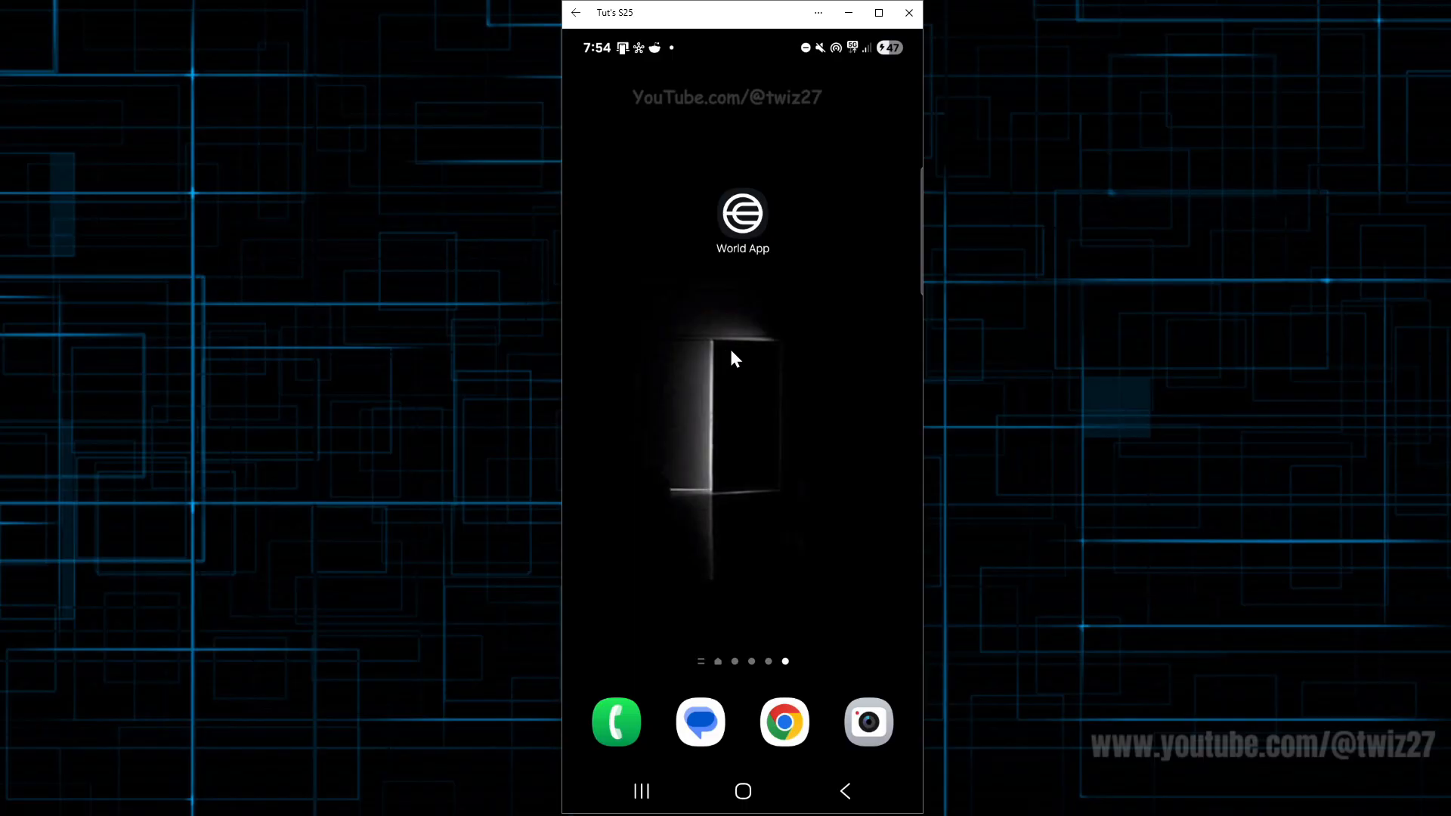
mouse_move(777, 207)
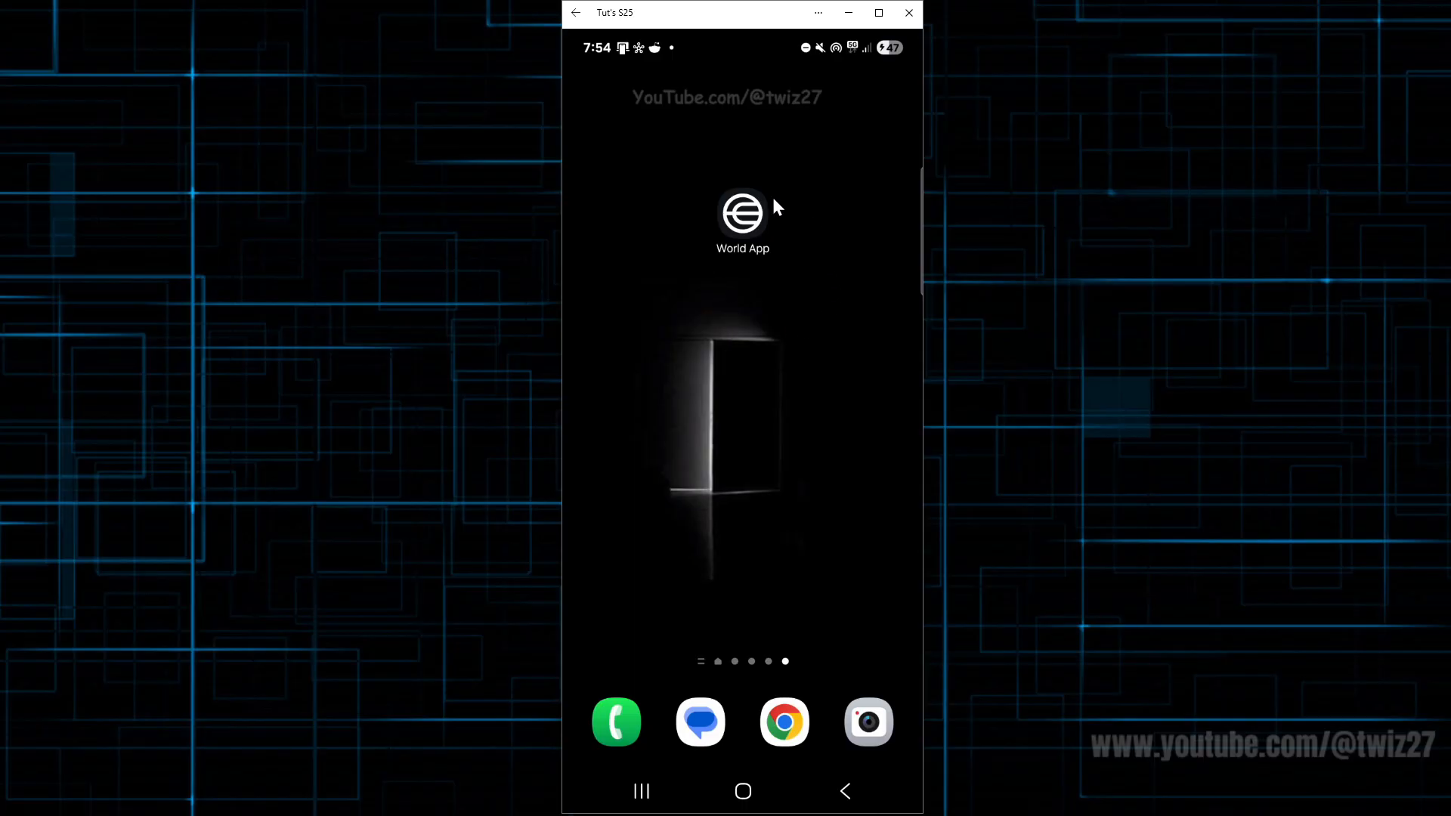
Check World App's Google Play listing via its App info, then return to its home-screen shortcut options.
left_click(742, 214)
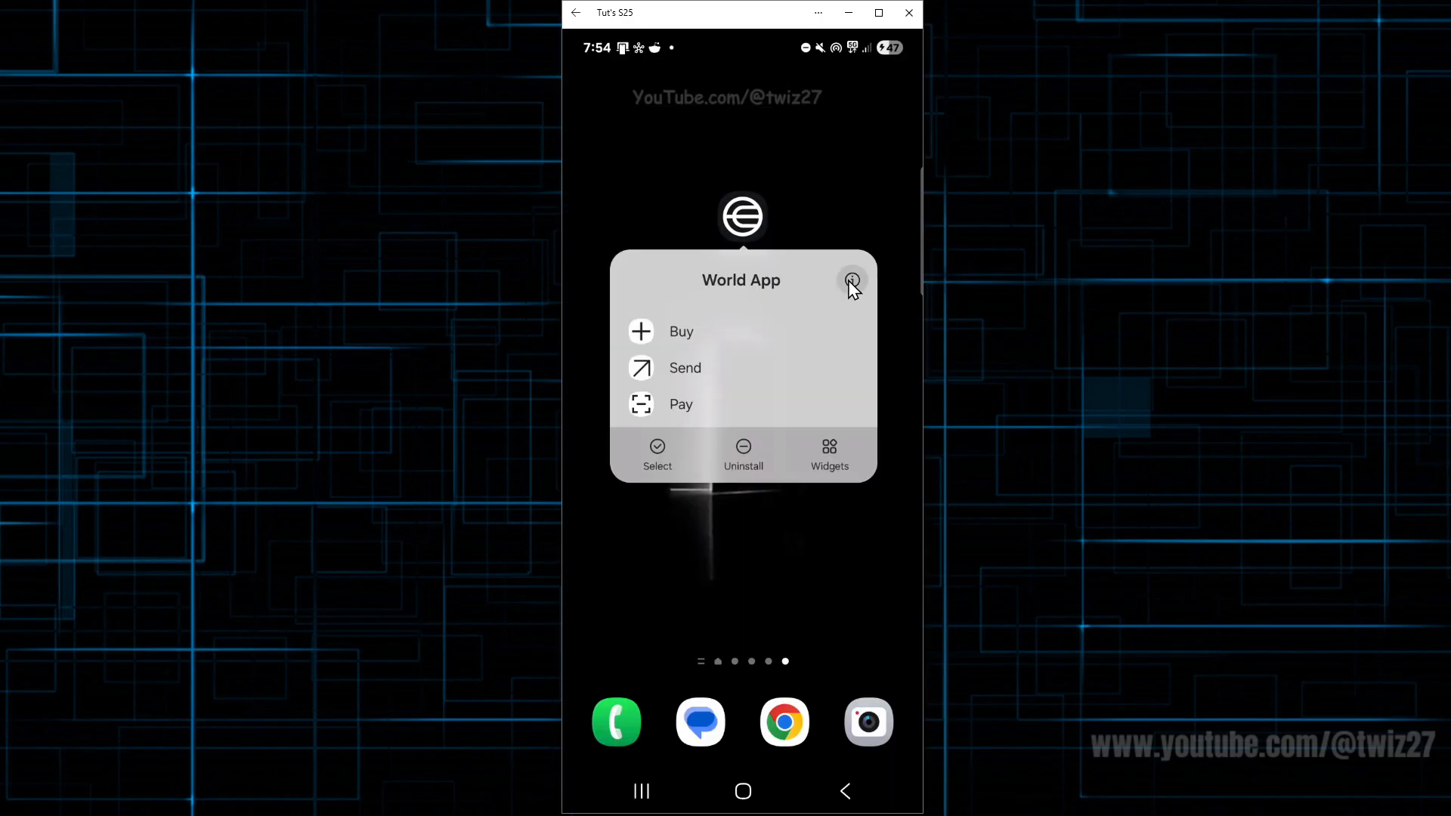
left_click(851, 281)
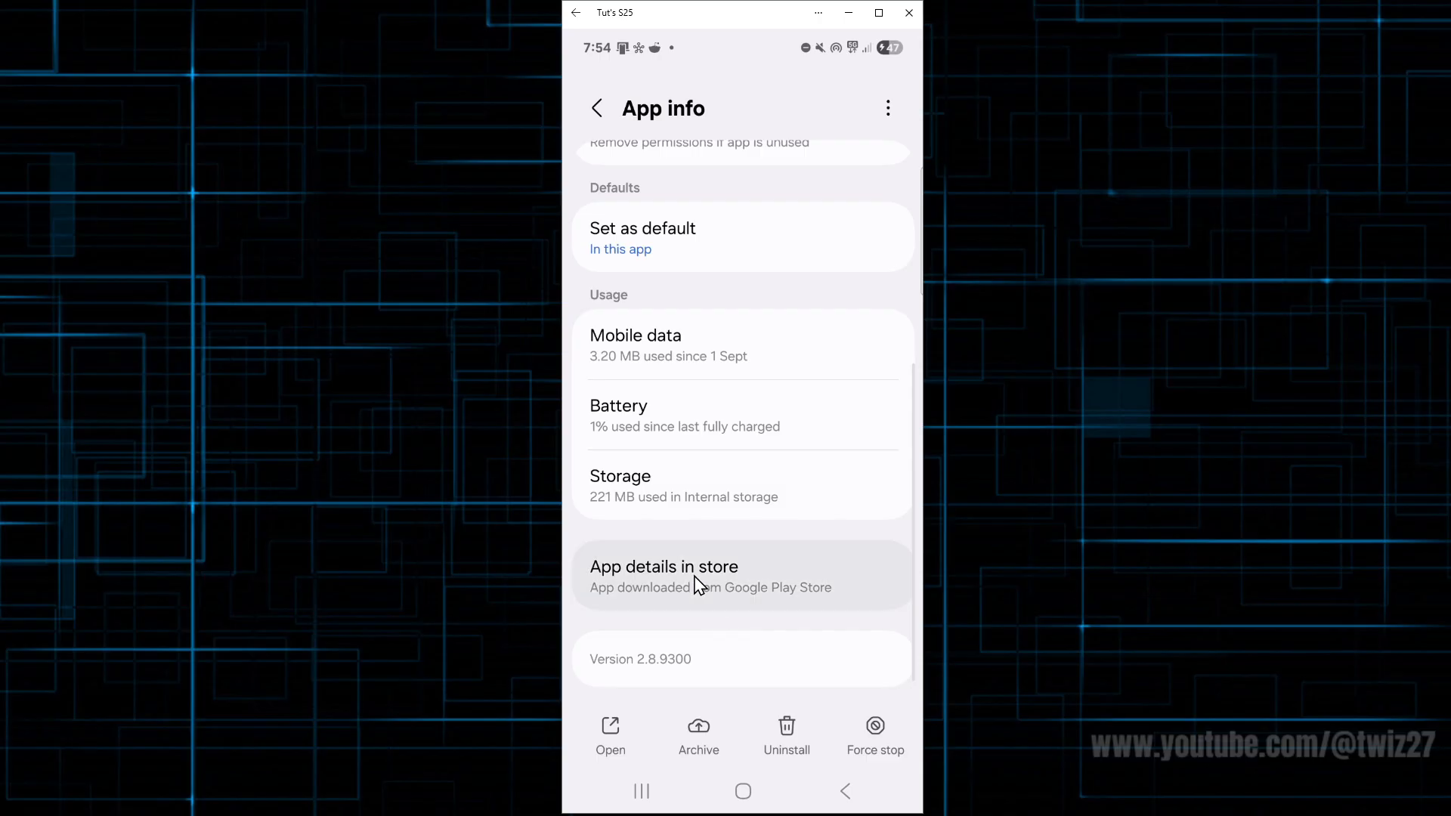
left_click(663, 567)
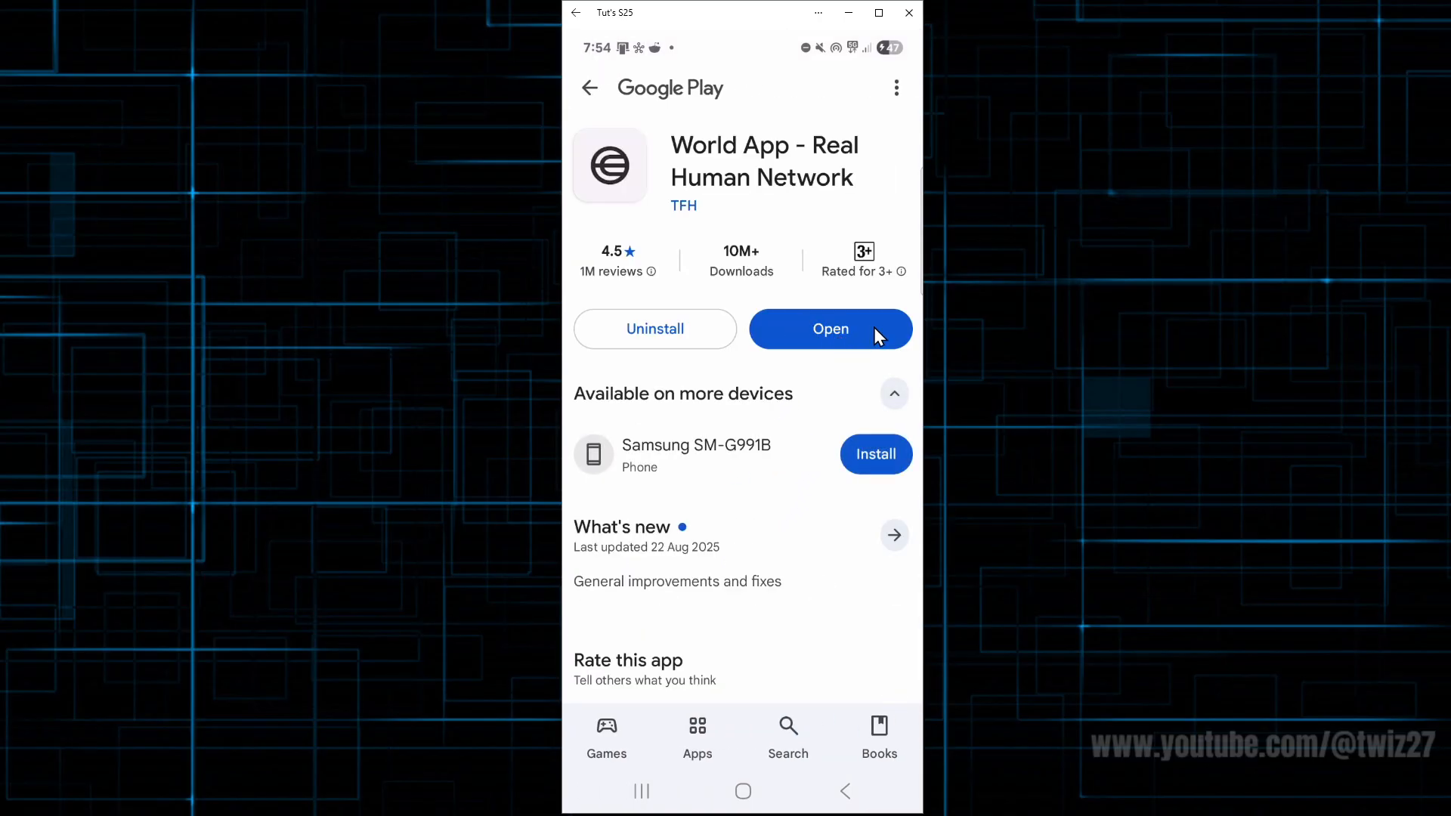
left_click(588, 88)
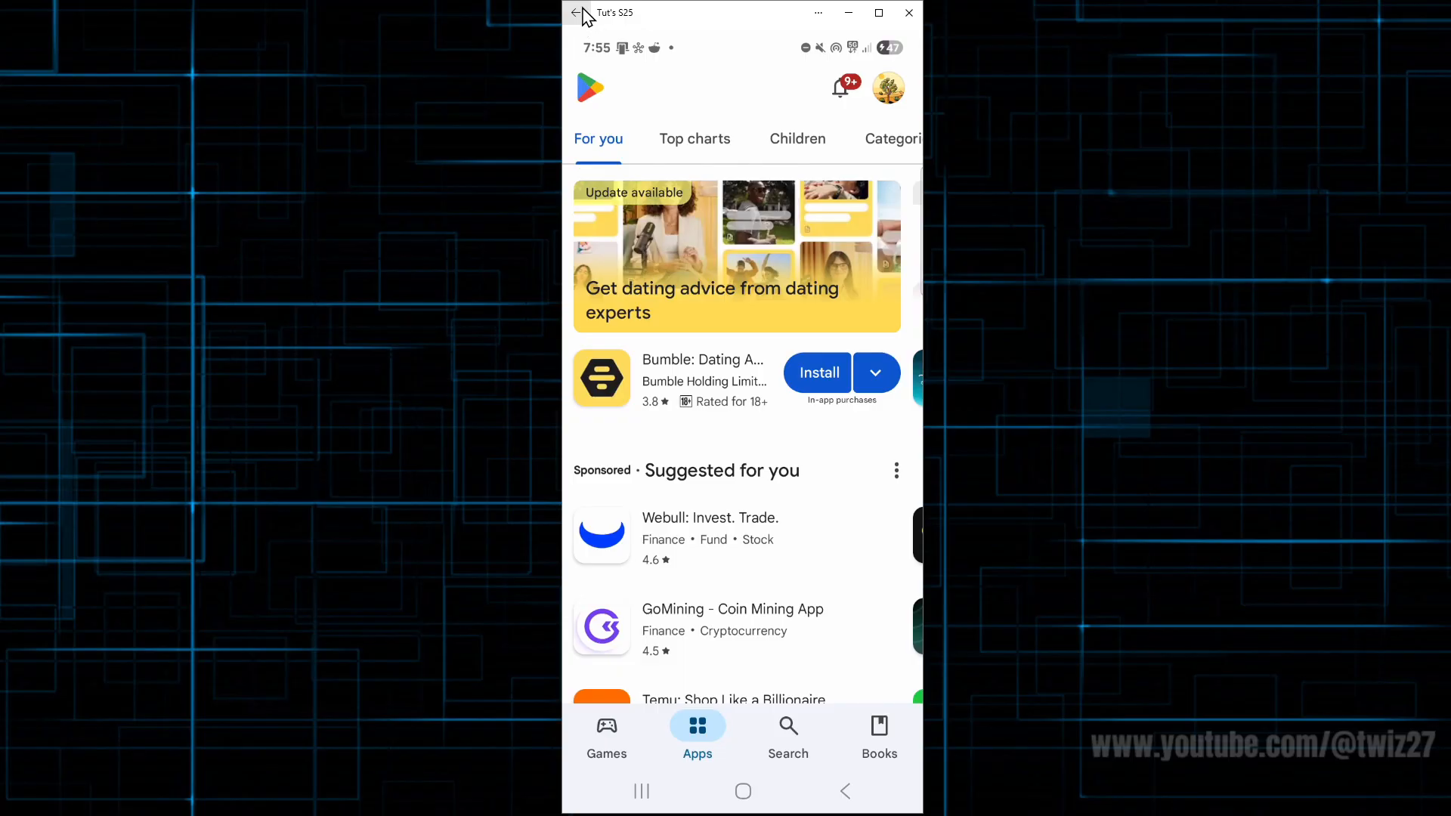
left_click(743, 791)
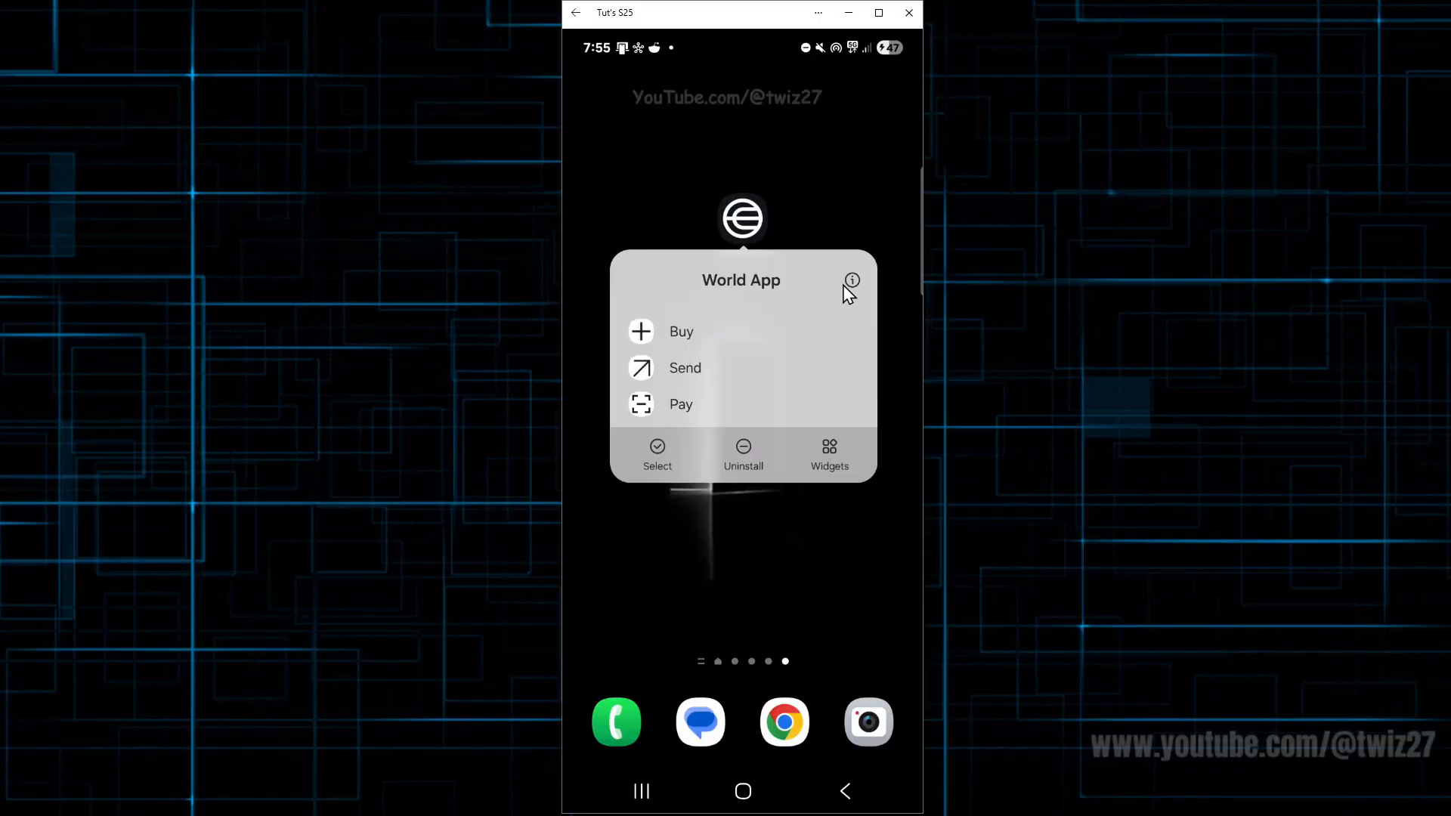
Review World App's storage breakdown (app, data, cache, total) in App info, then return home.
left_click(851, 281)
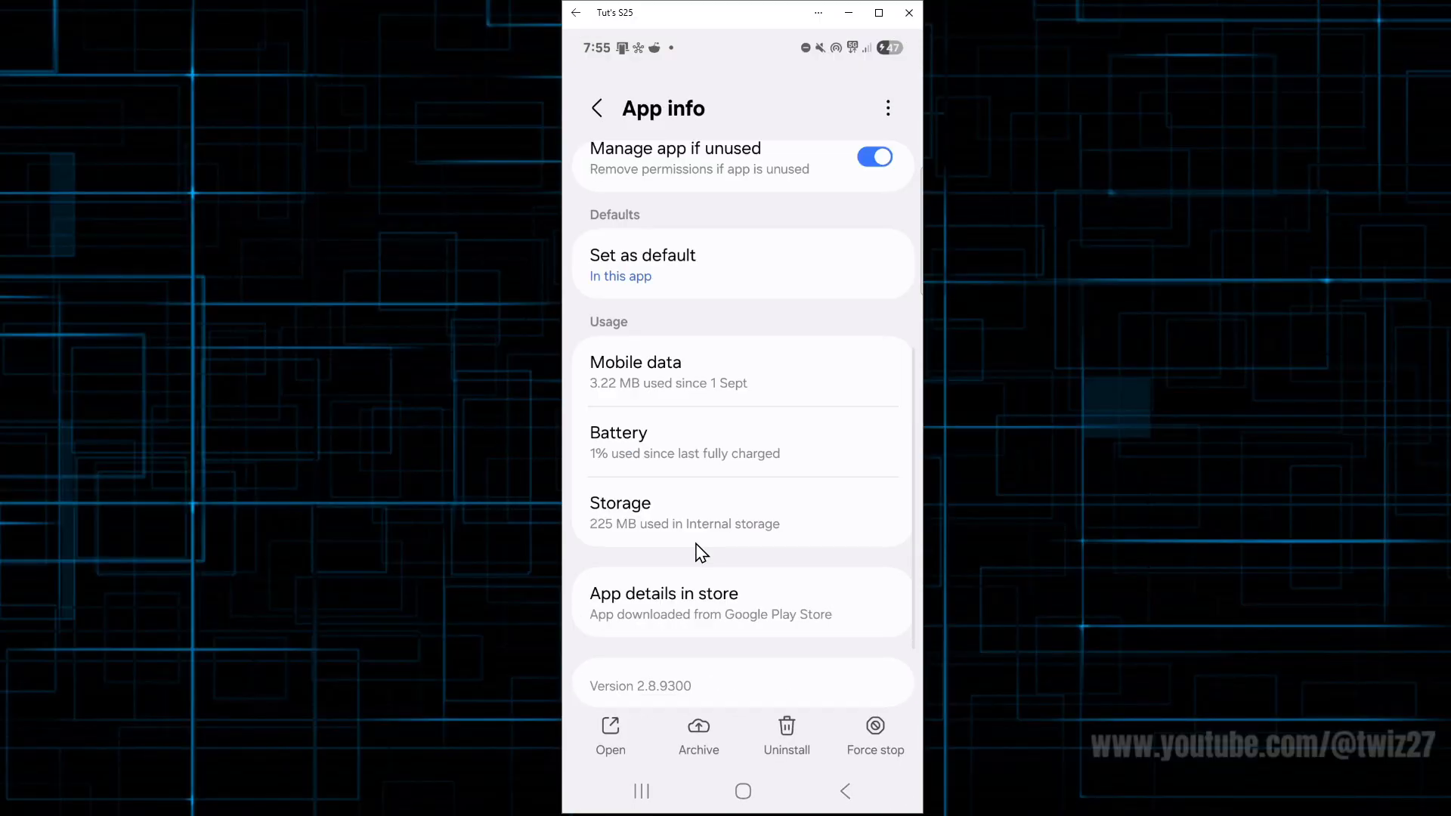
left_click(683, 513)
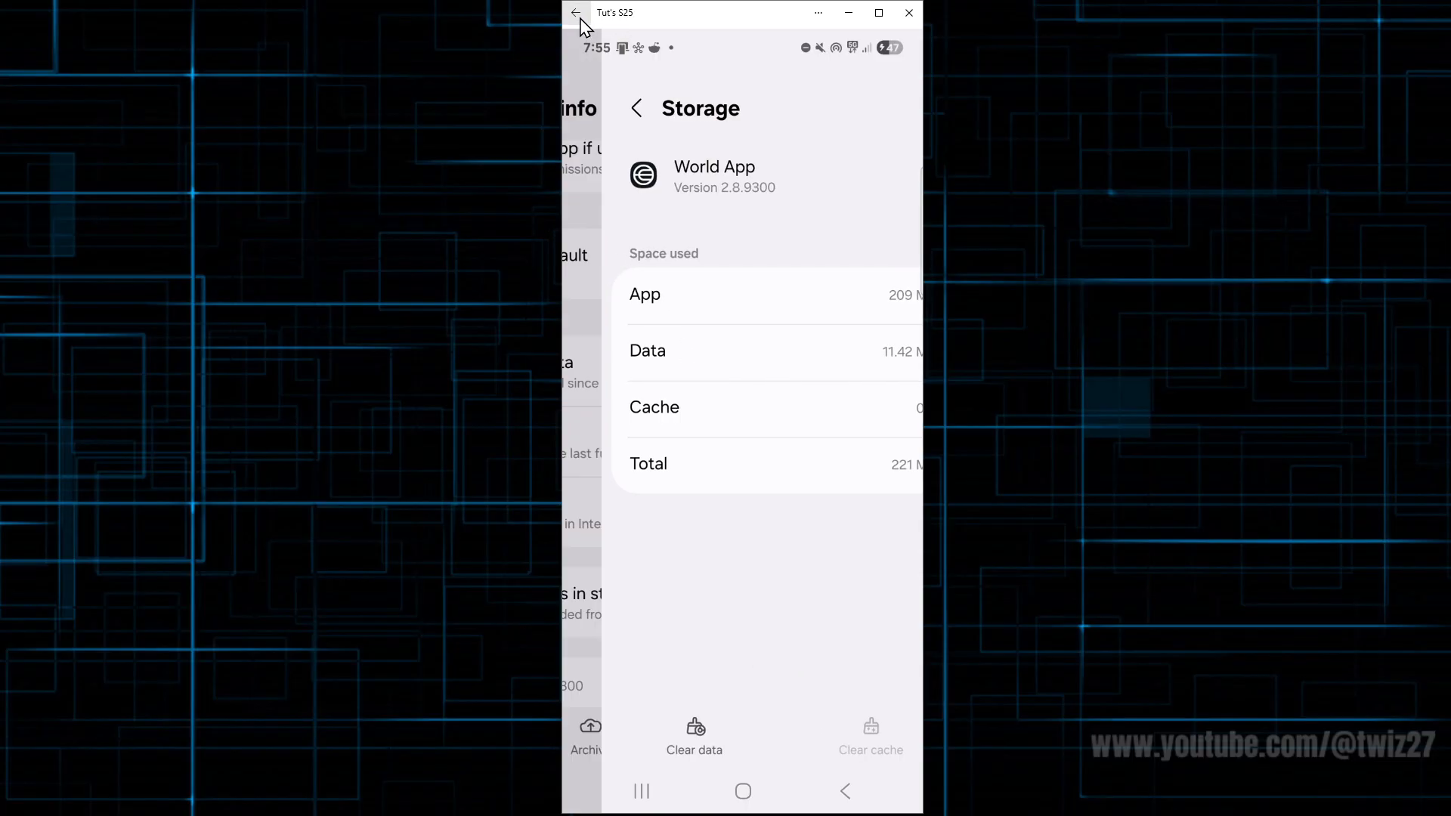
left_click(742, 790)
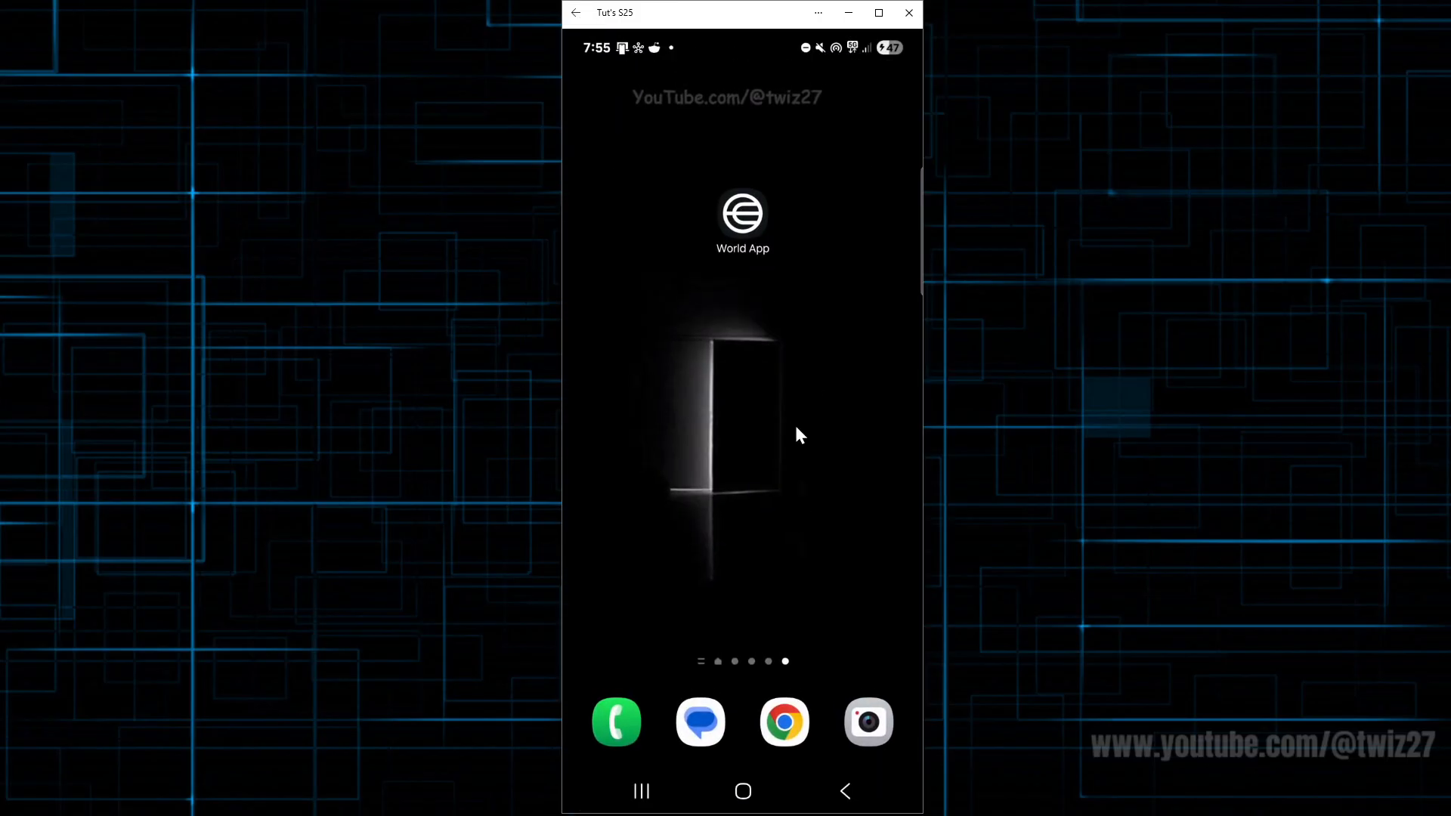
mouse_move(514, 555)
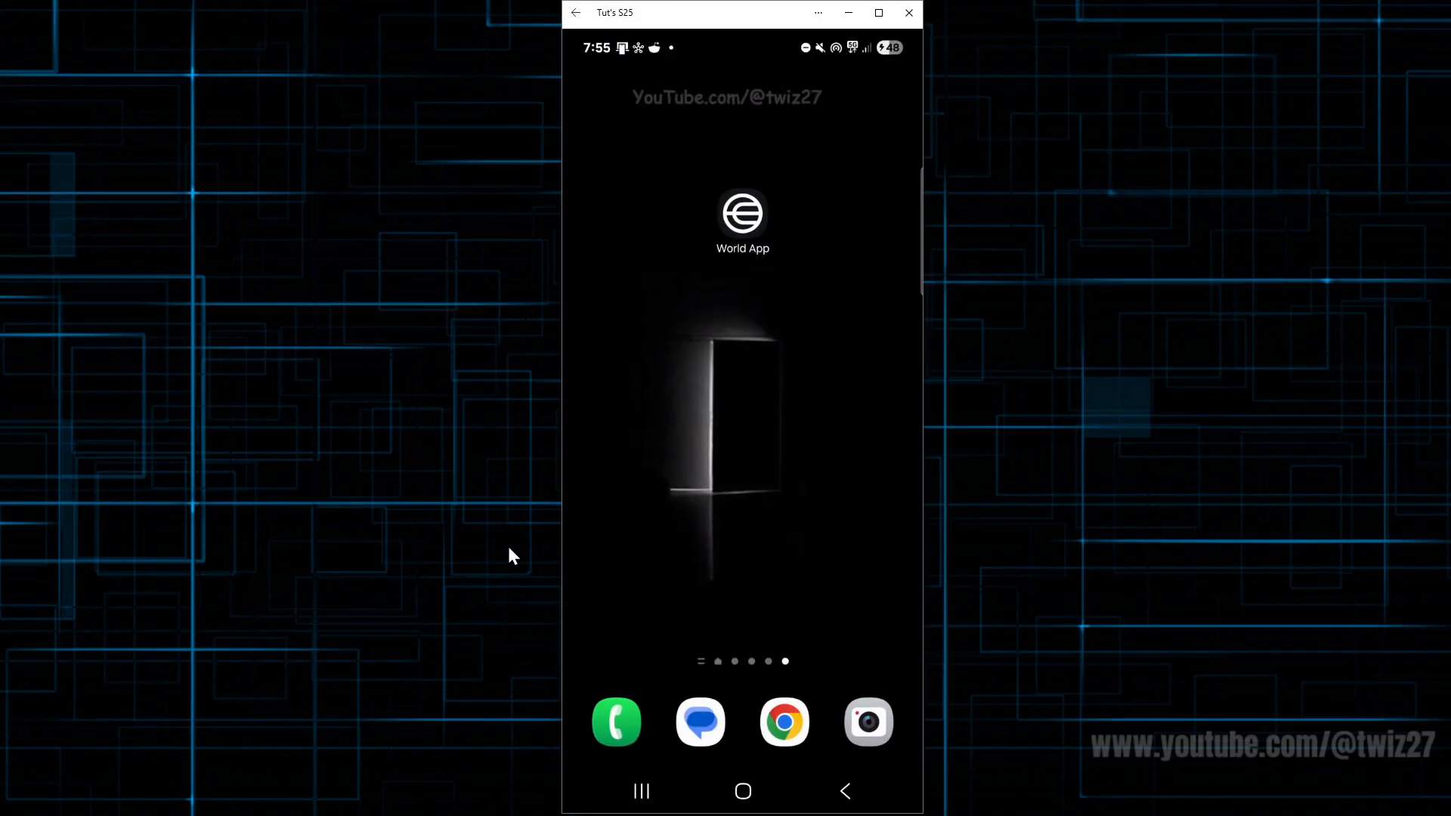
mouse_move(671, 564)
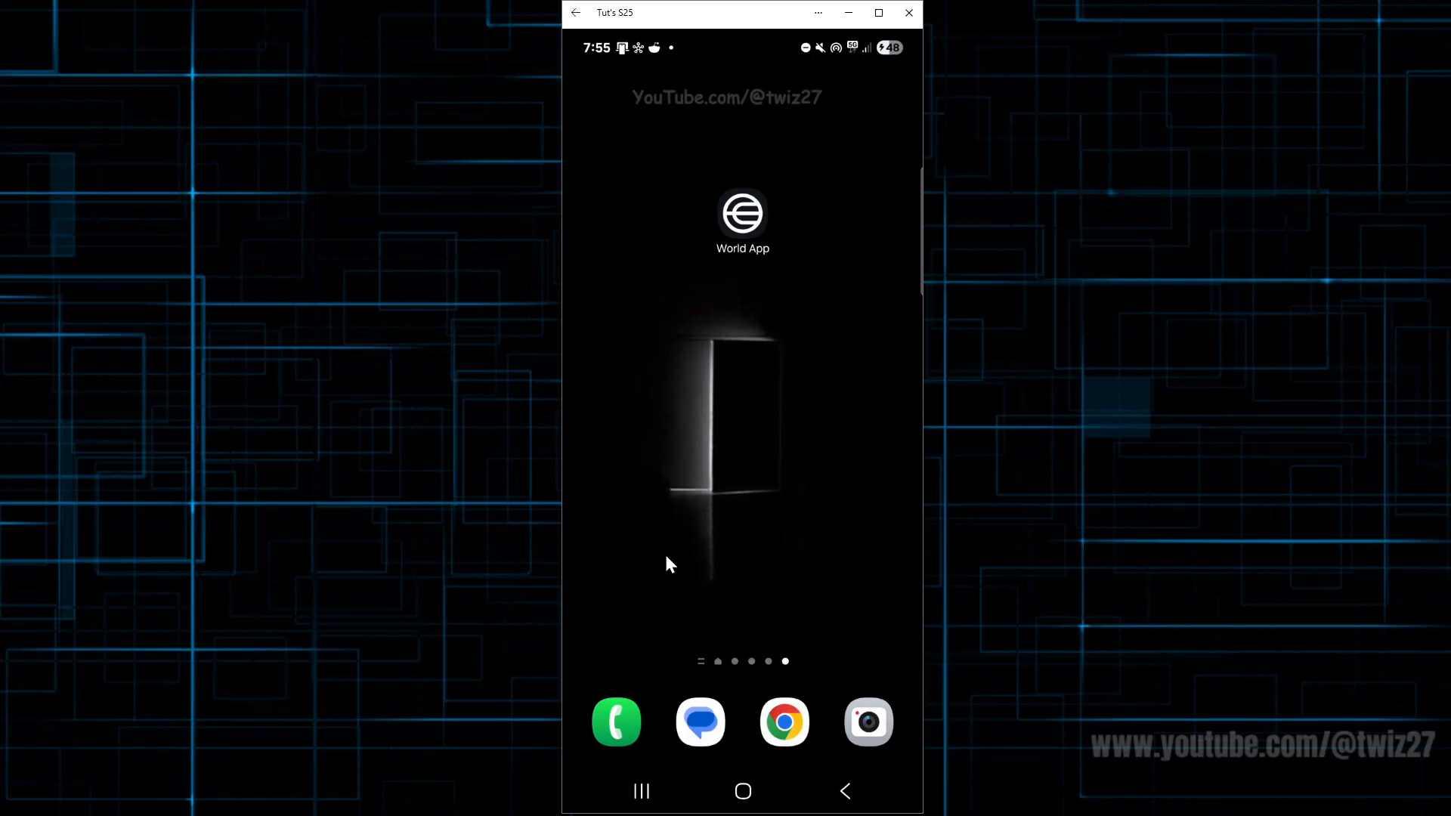
Launch World App, skip the username prompt, and start a Support Bot live chat from Settings > Support.
left_click(742, 214)
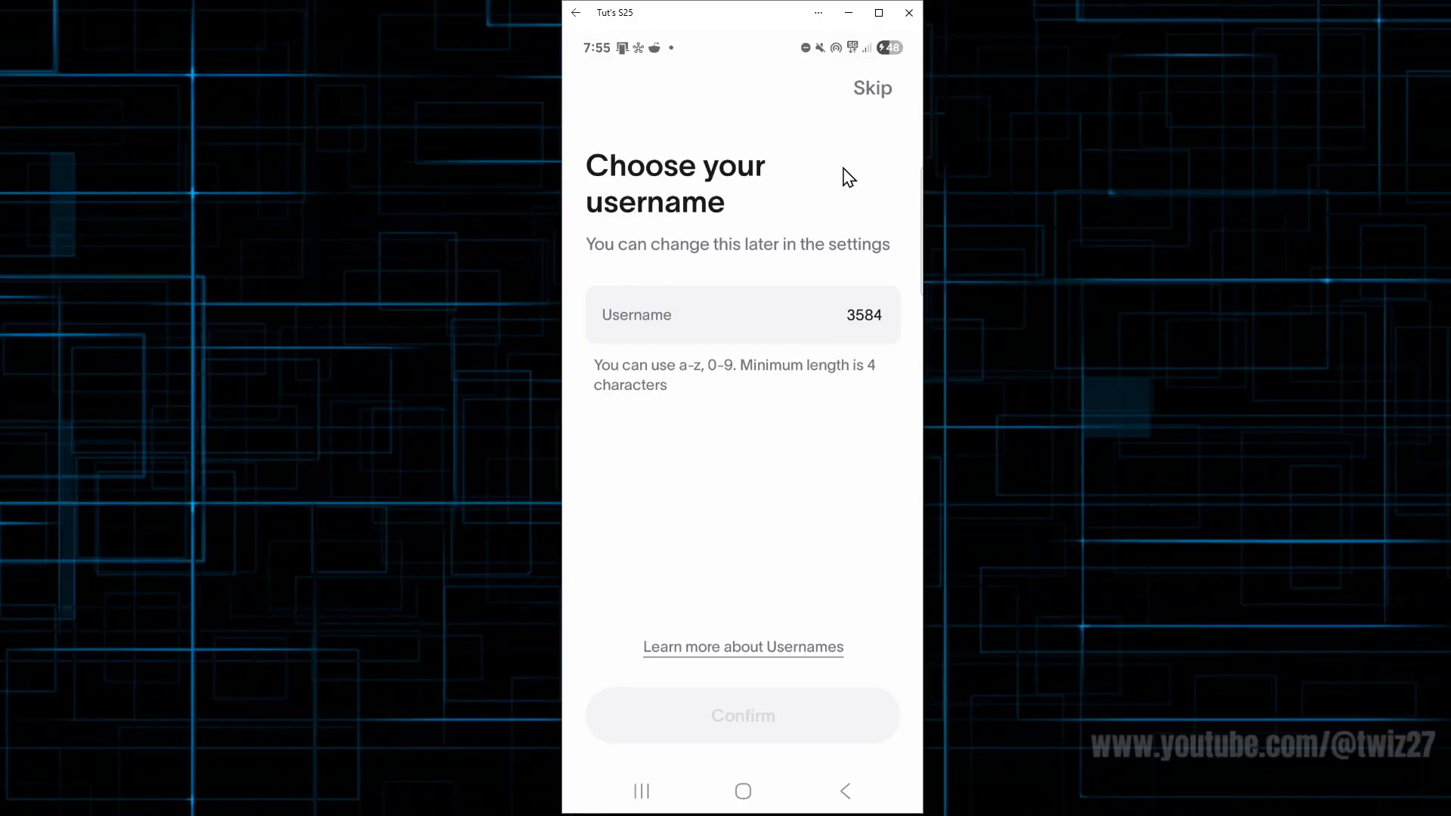
left_click(871, 88)
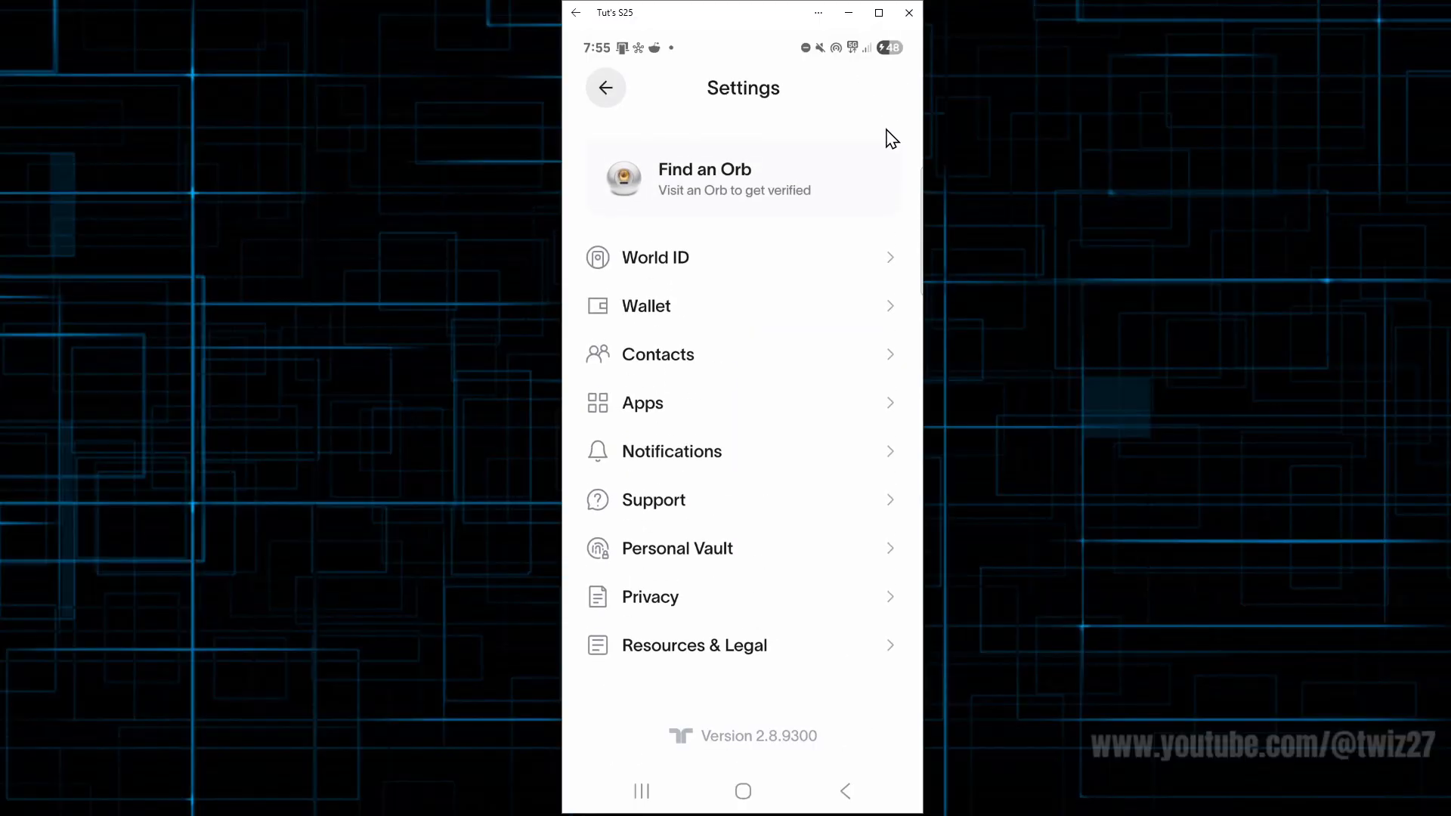
mouse_move(723, 502)
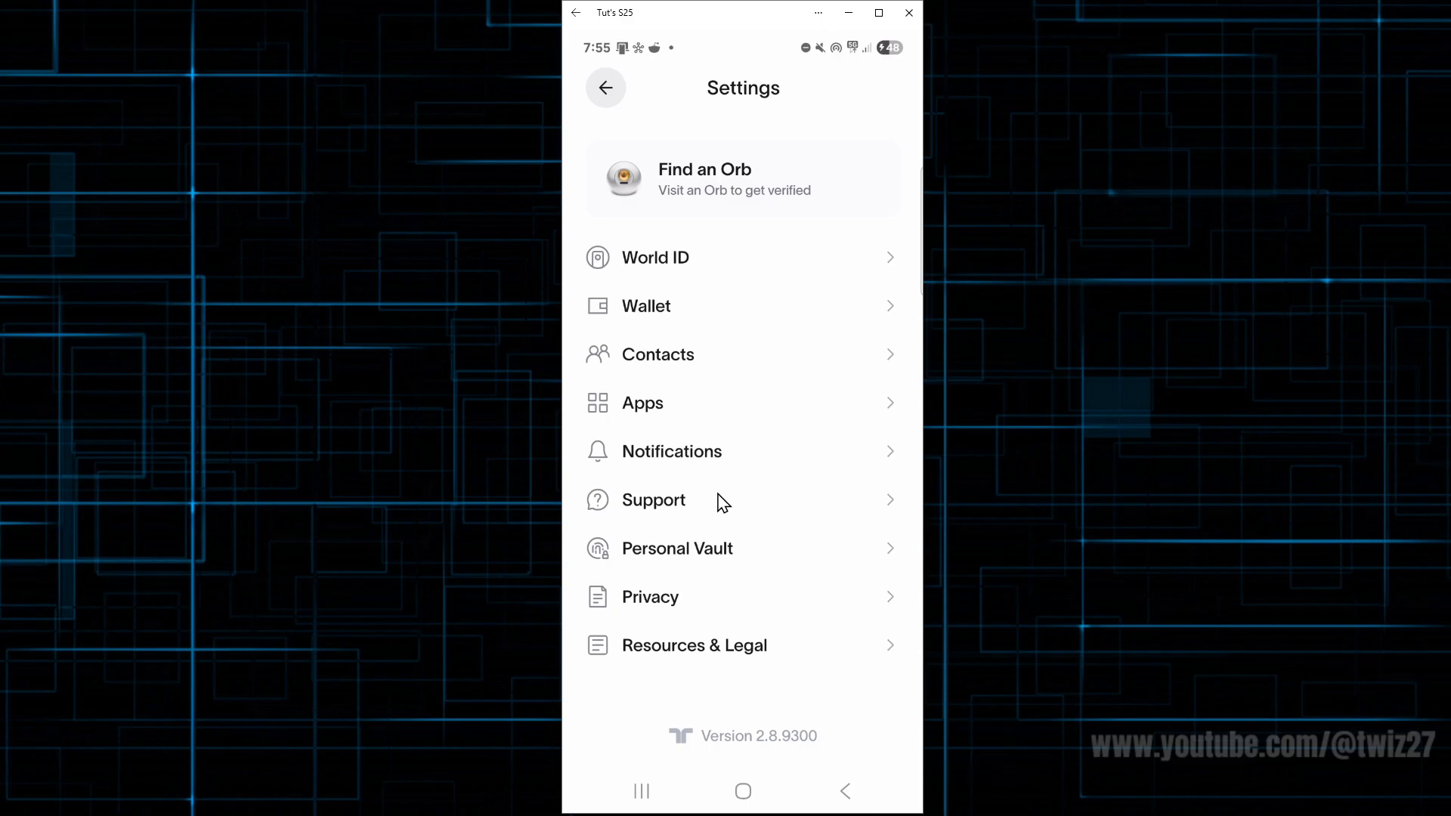
left_click(653, 500)
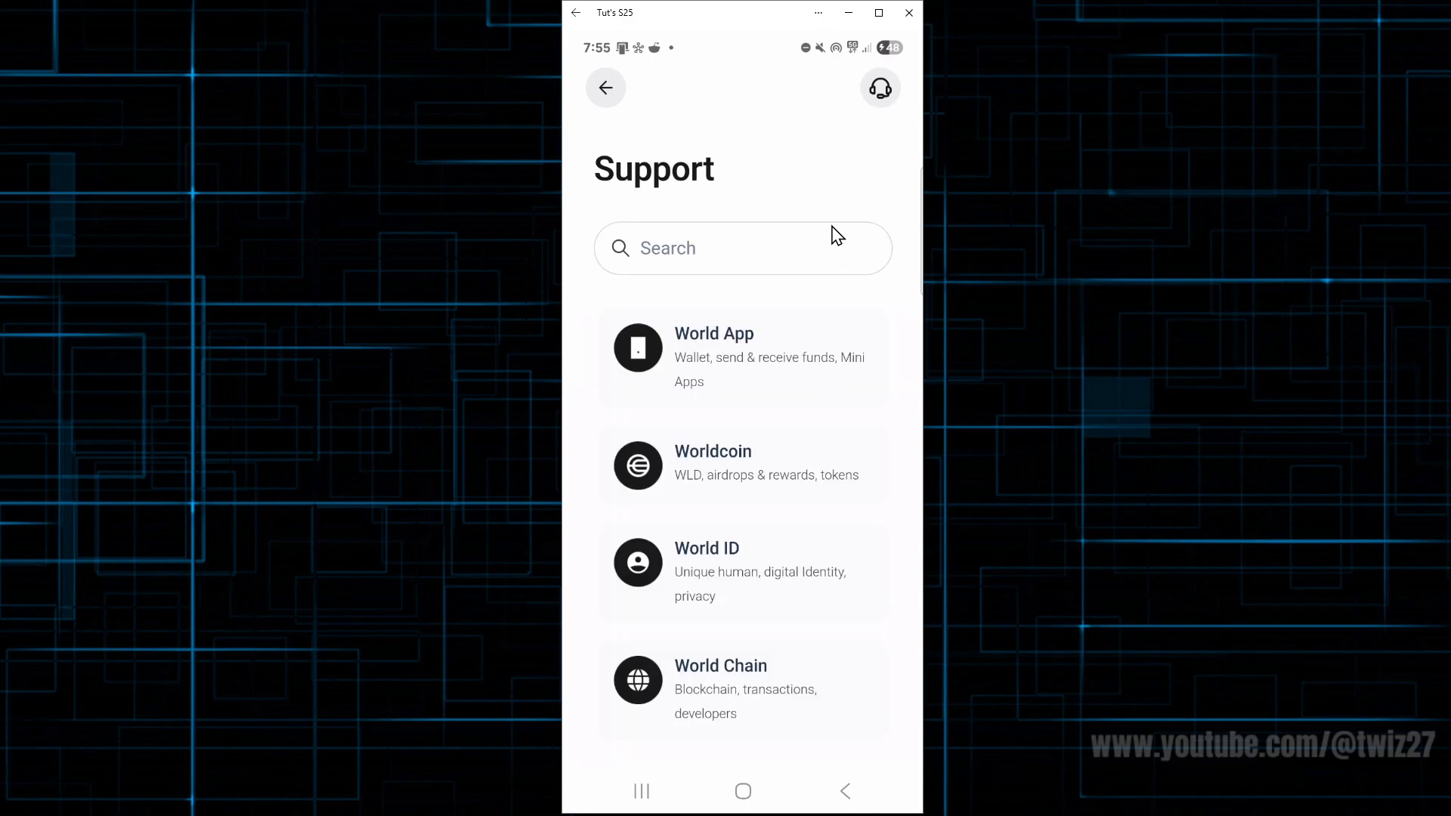
left_click(880, 88)
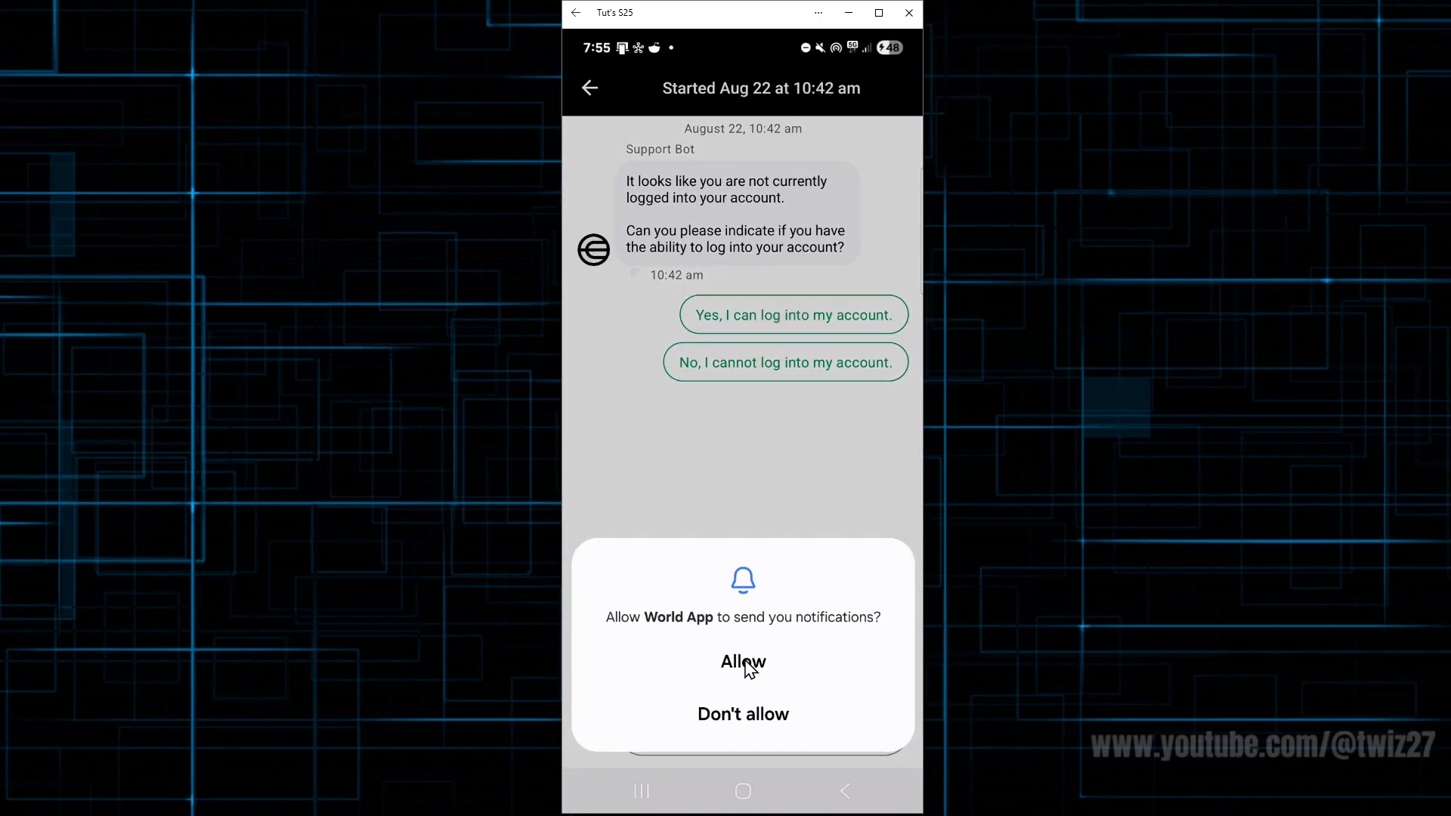
Allow World App notifications, leaving the Support Bot's login question and reply options showing.
left_click(742, 662)
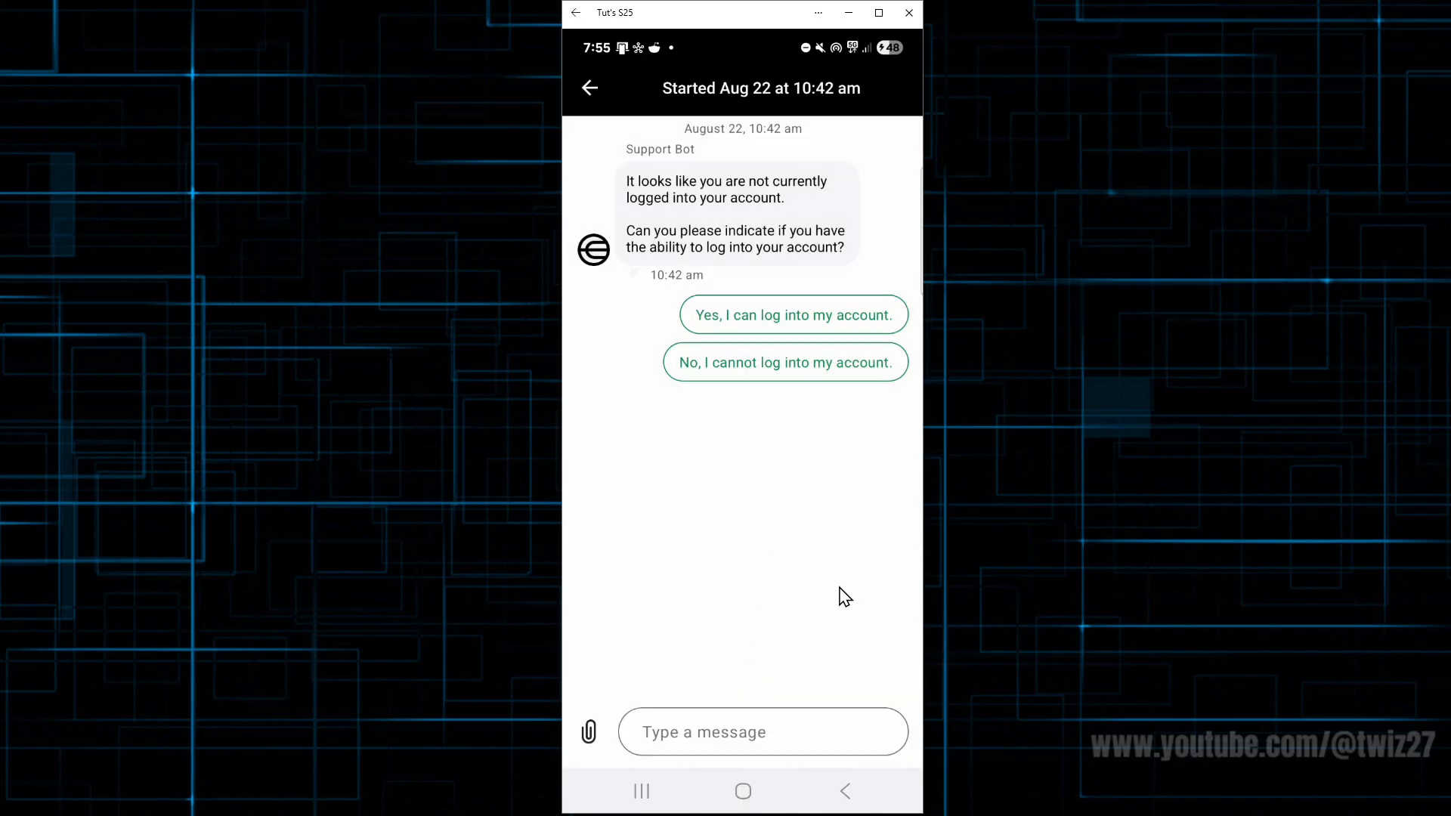
mouse_move(700, 682)
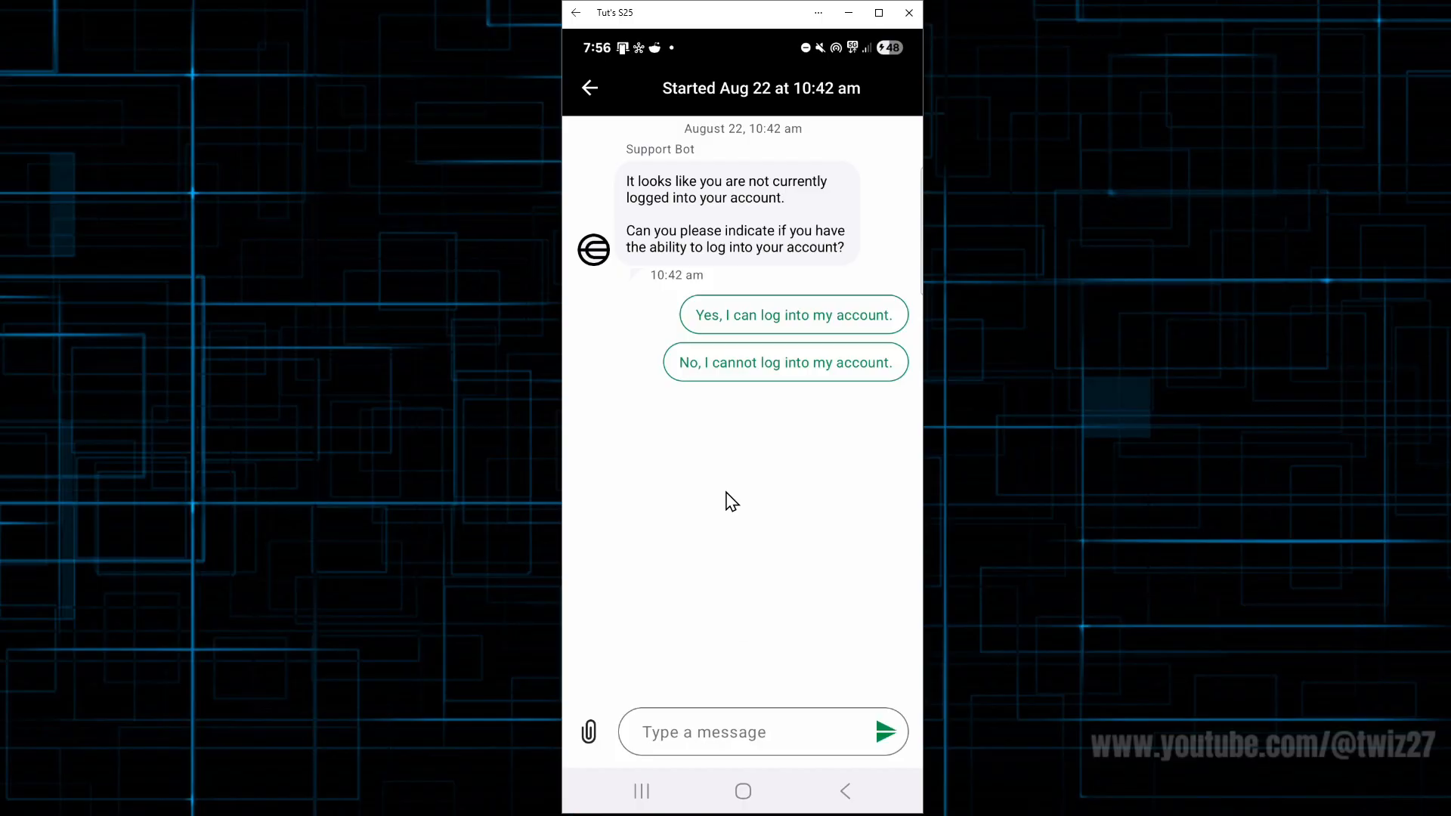
mouse_move(772, 476)
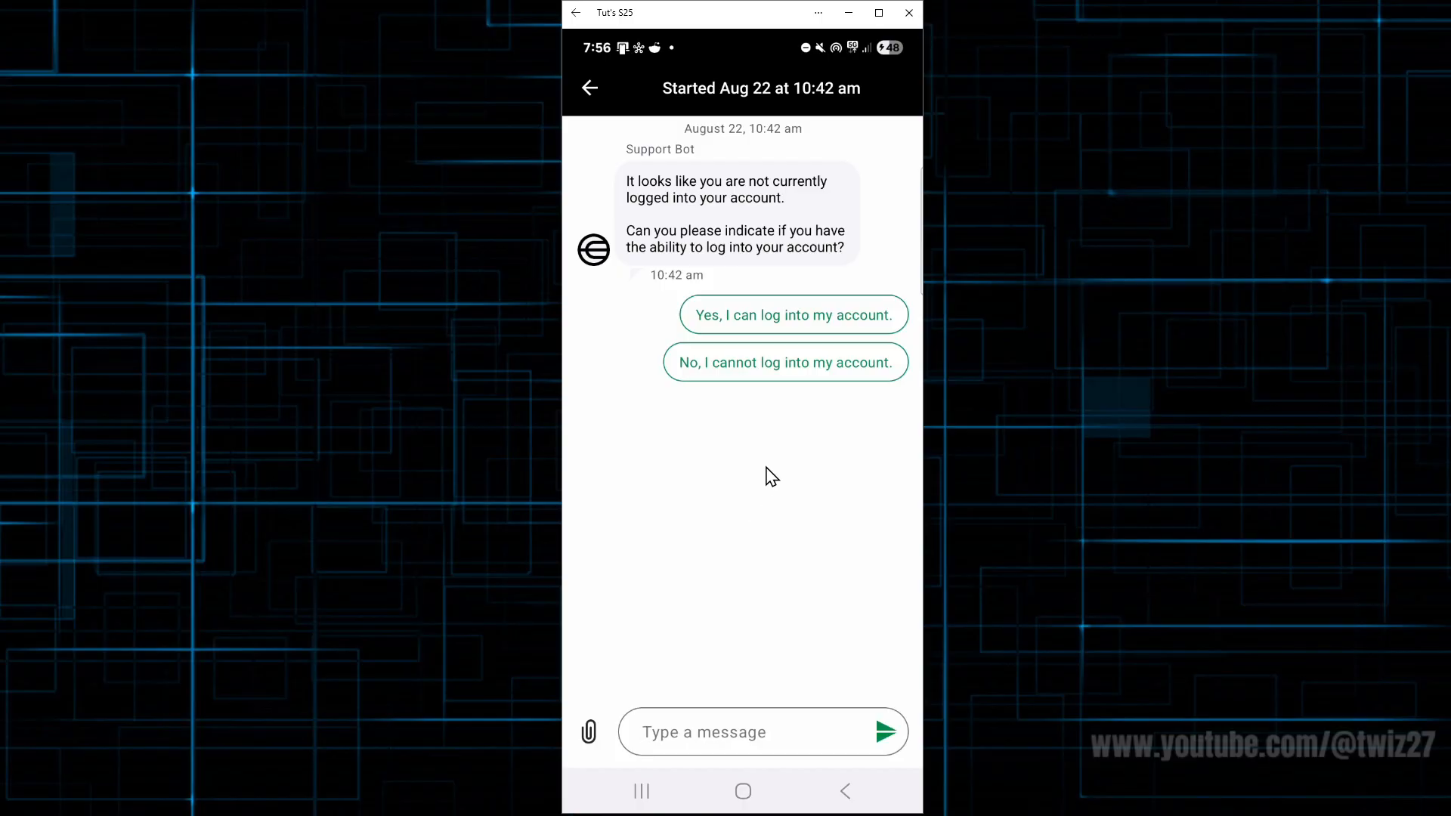
mouse_move(768, 506)
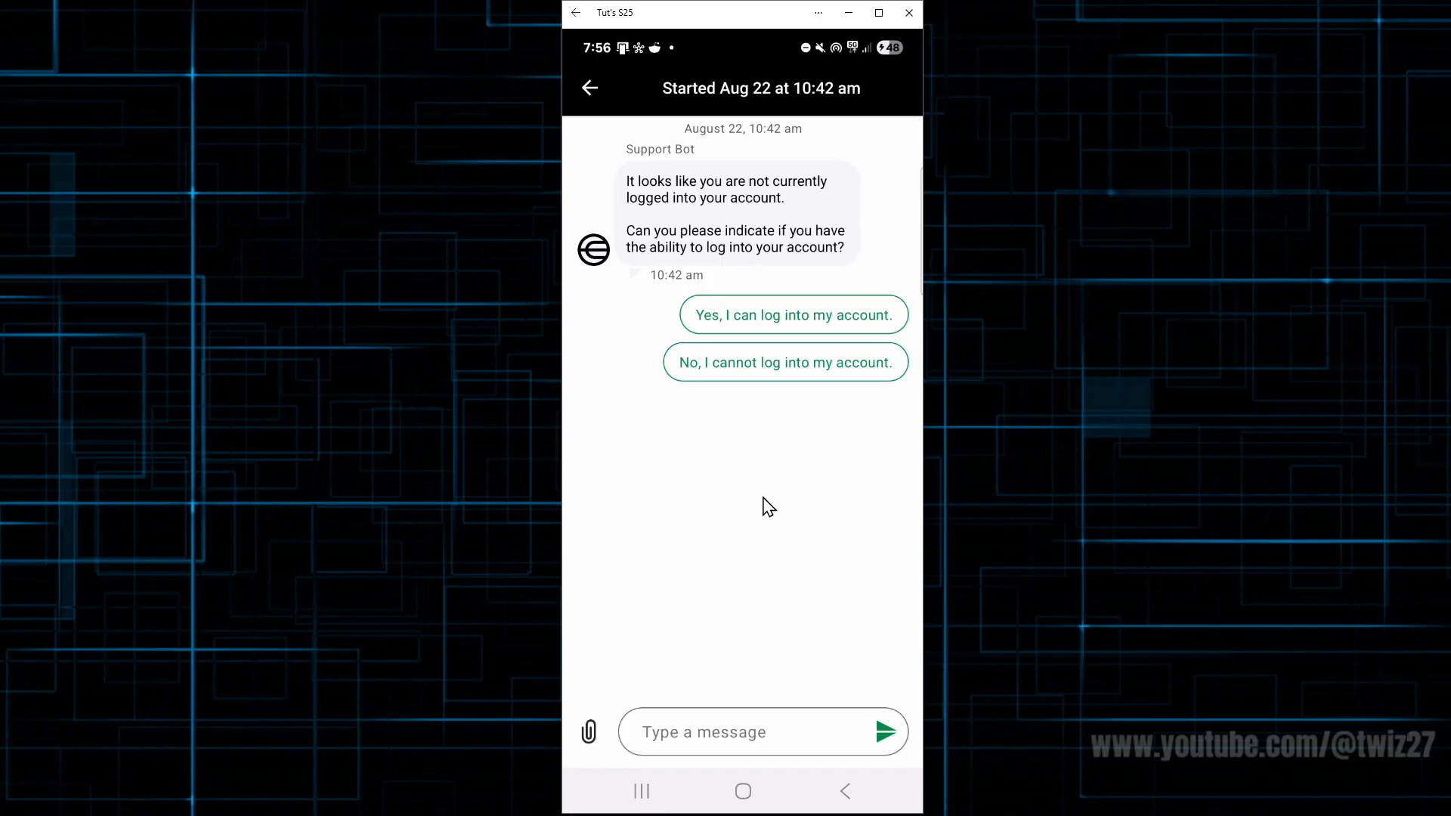
mouse_move(791, 546)
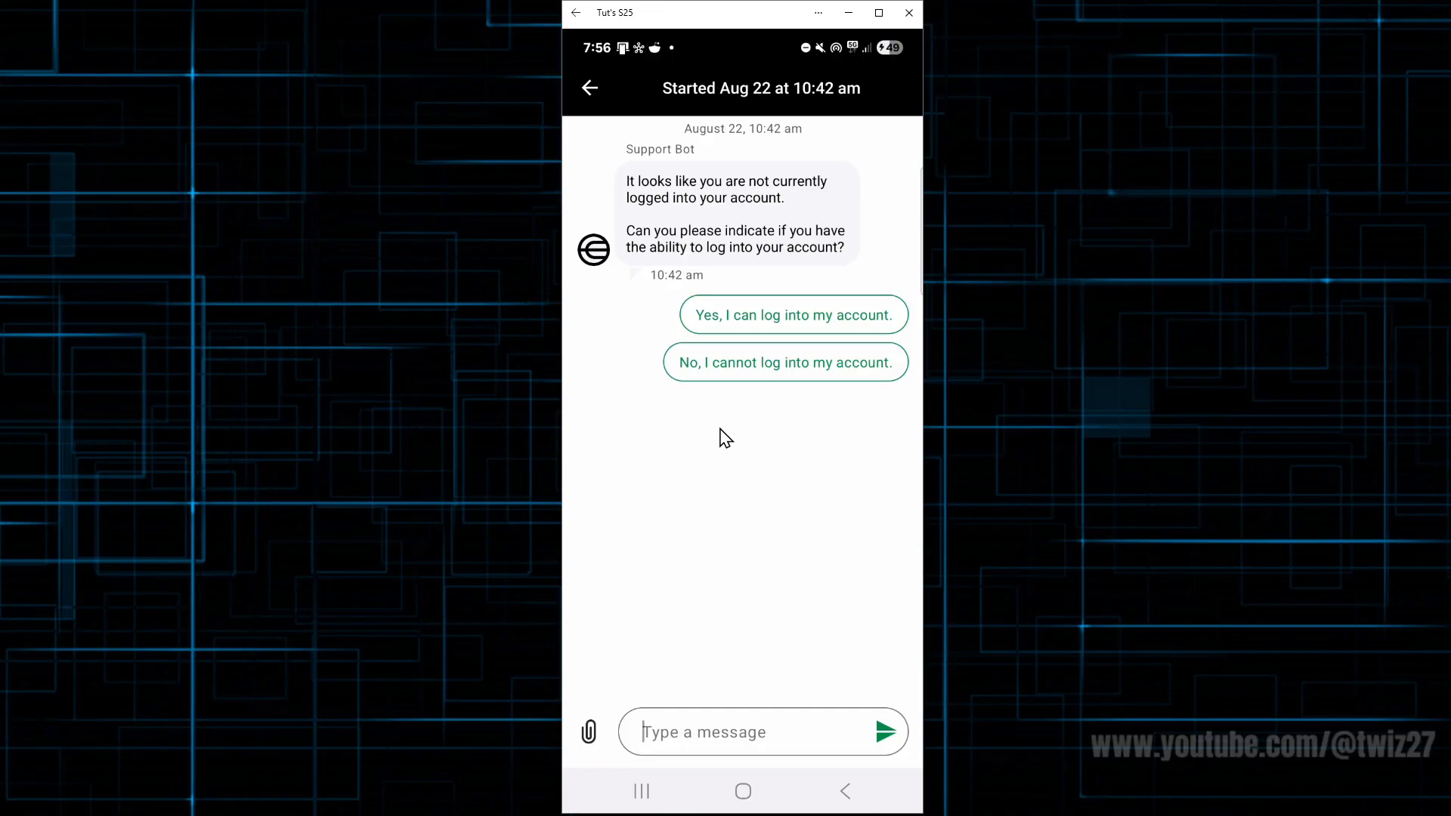
mouse_move(786, 498)
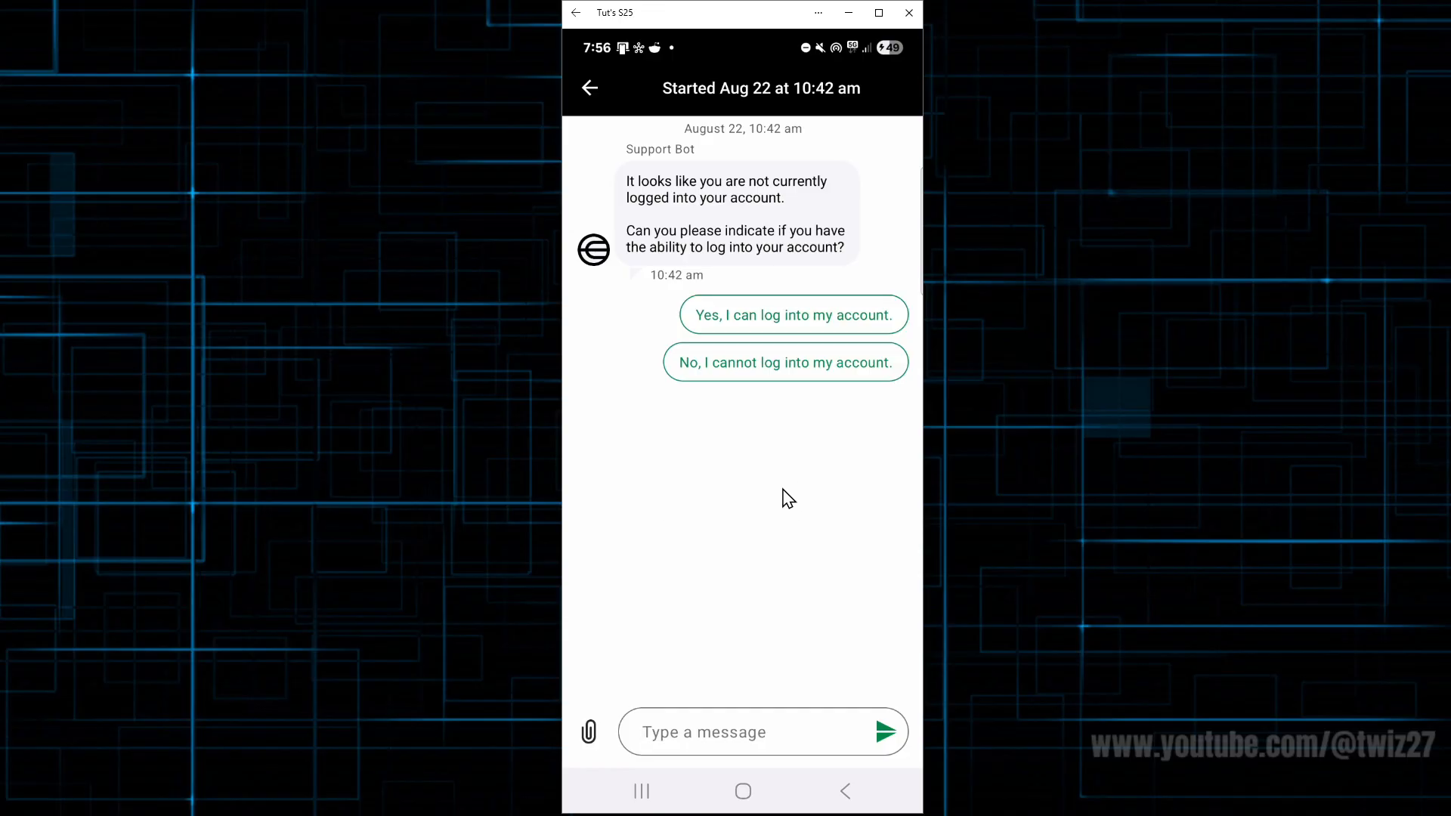
mouse_move(760, 563)
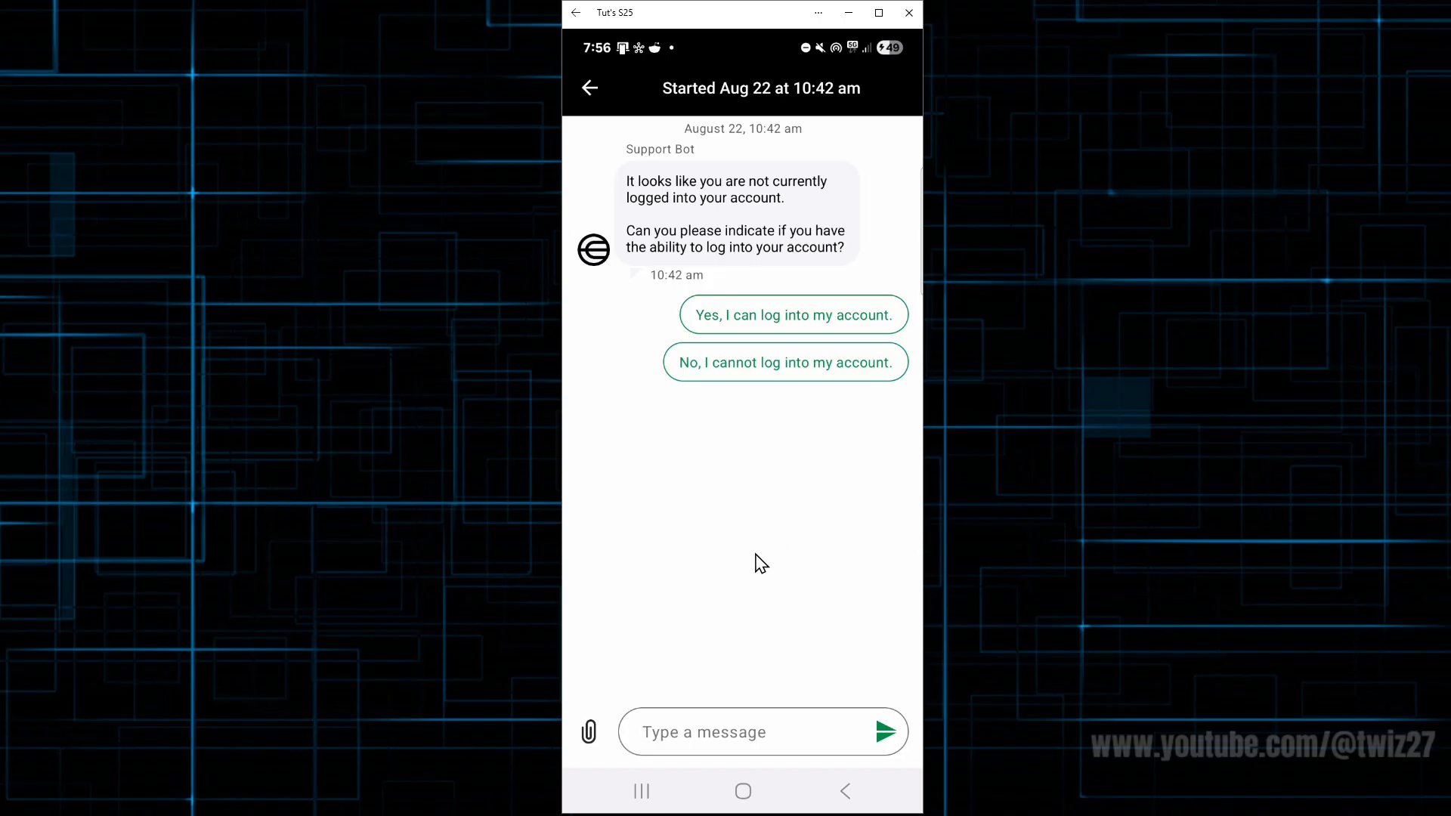
mouse_move(736, 574)
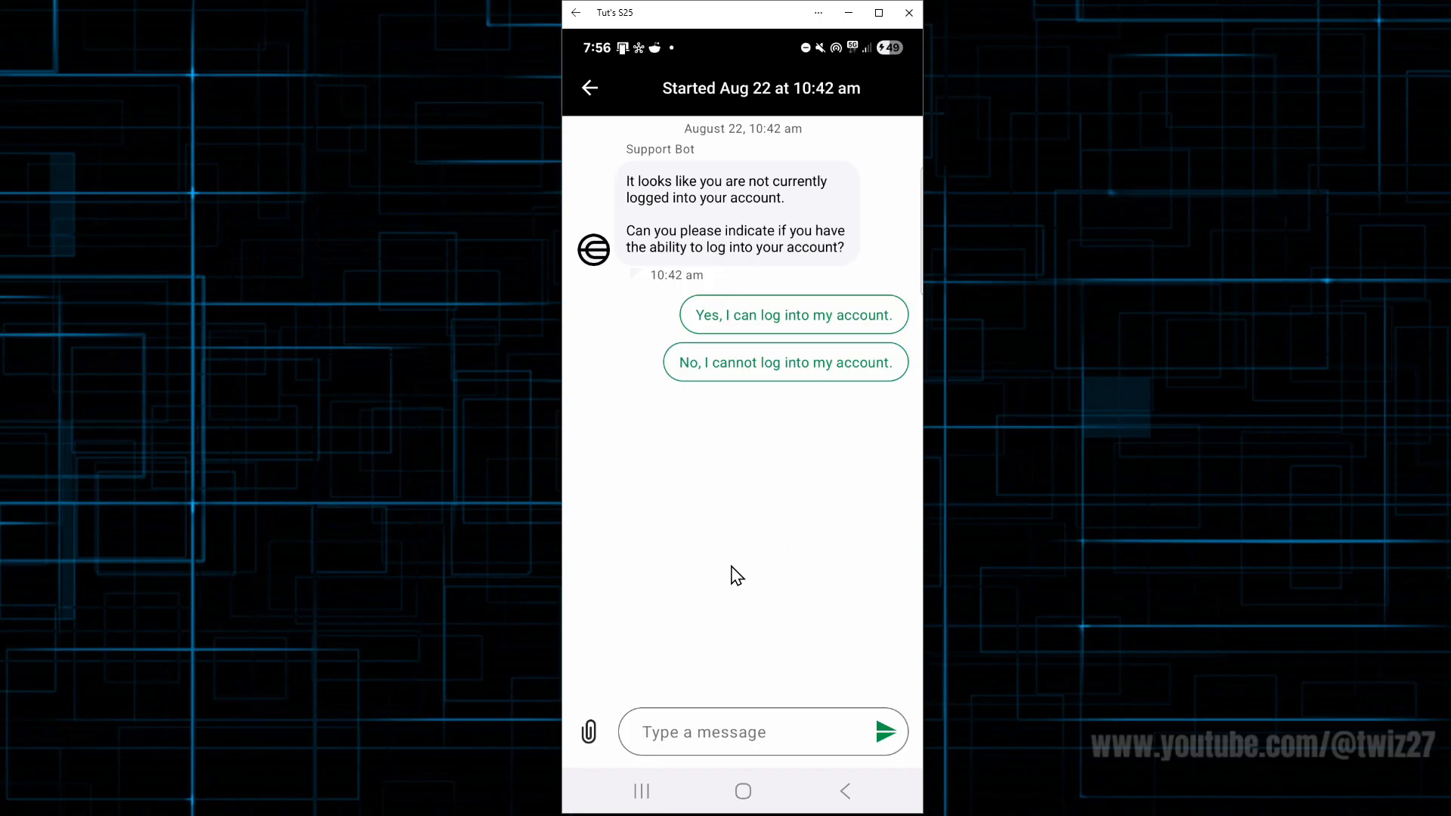
mouse_move(706, 541)
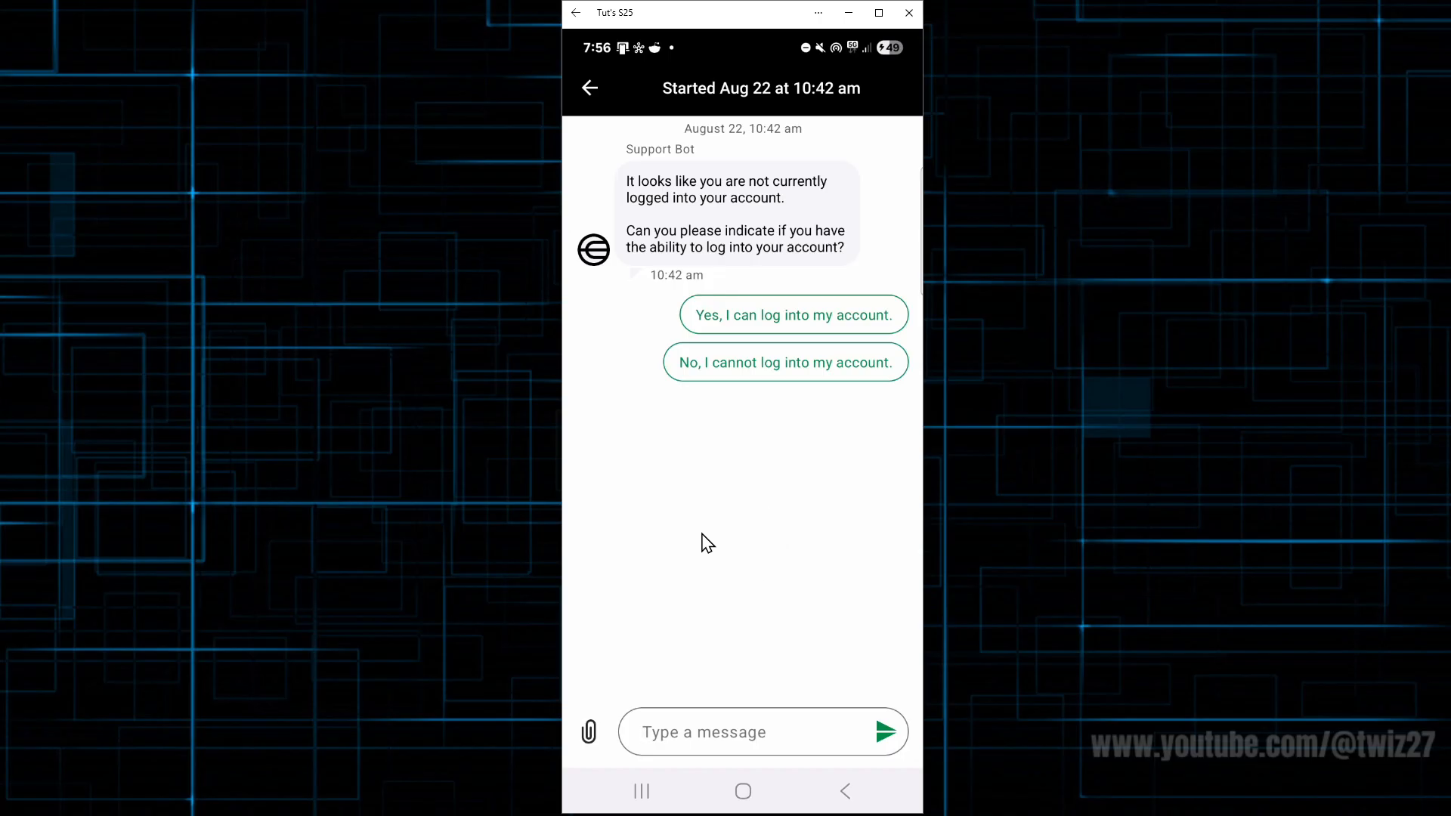